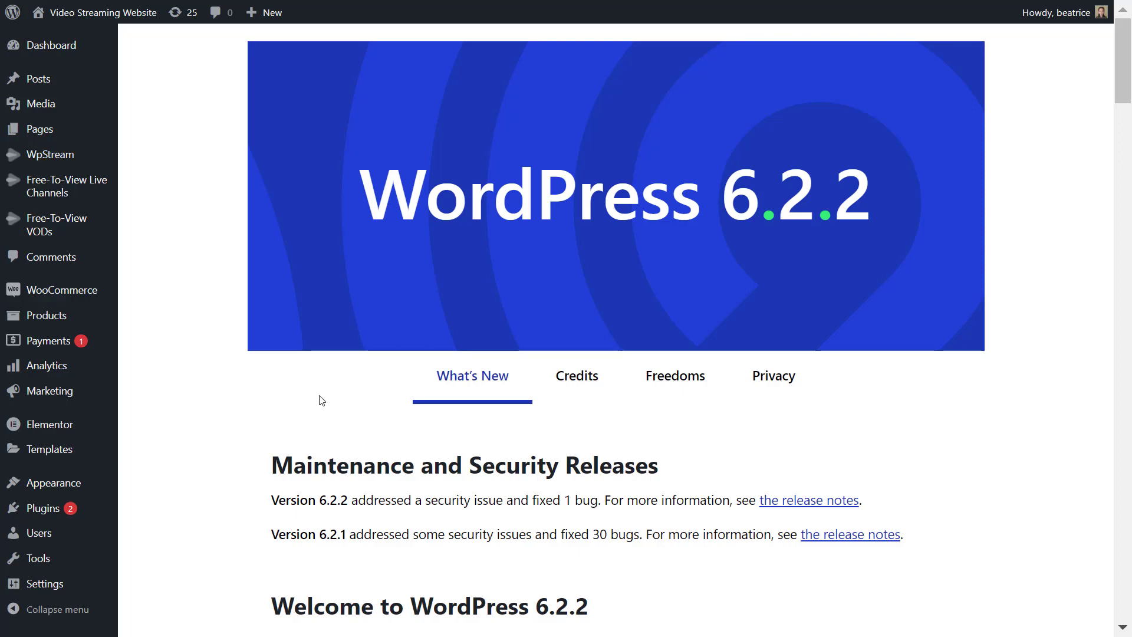
mouse_move(76, 295)
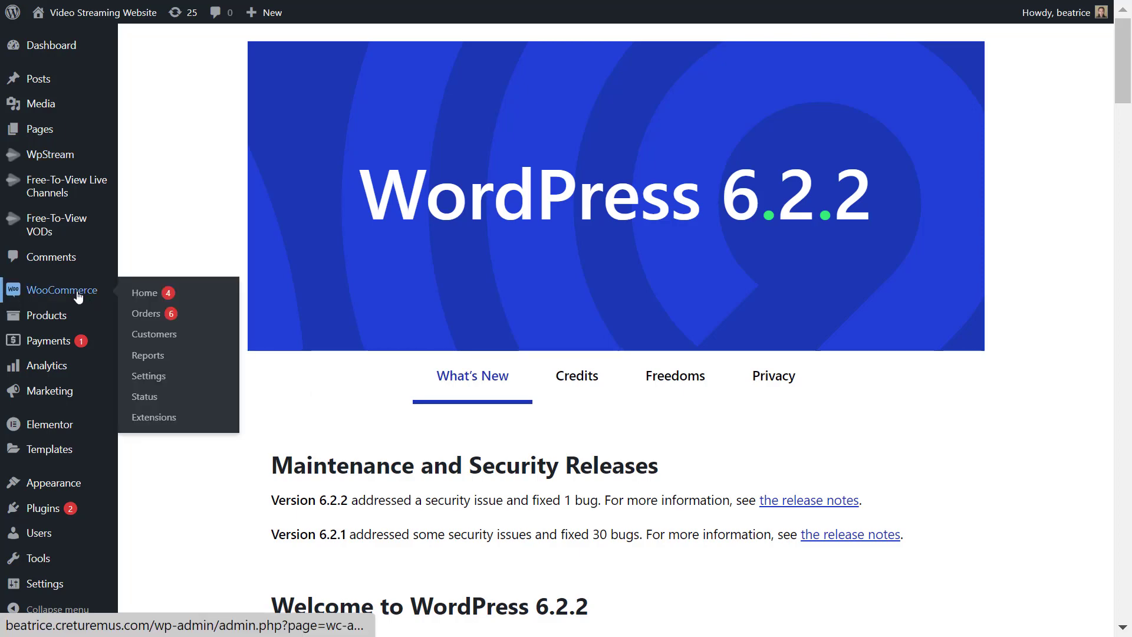
mouse_move(40, 509)
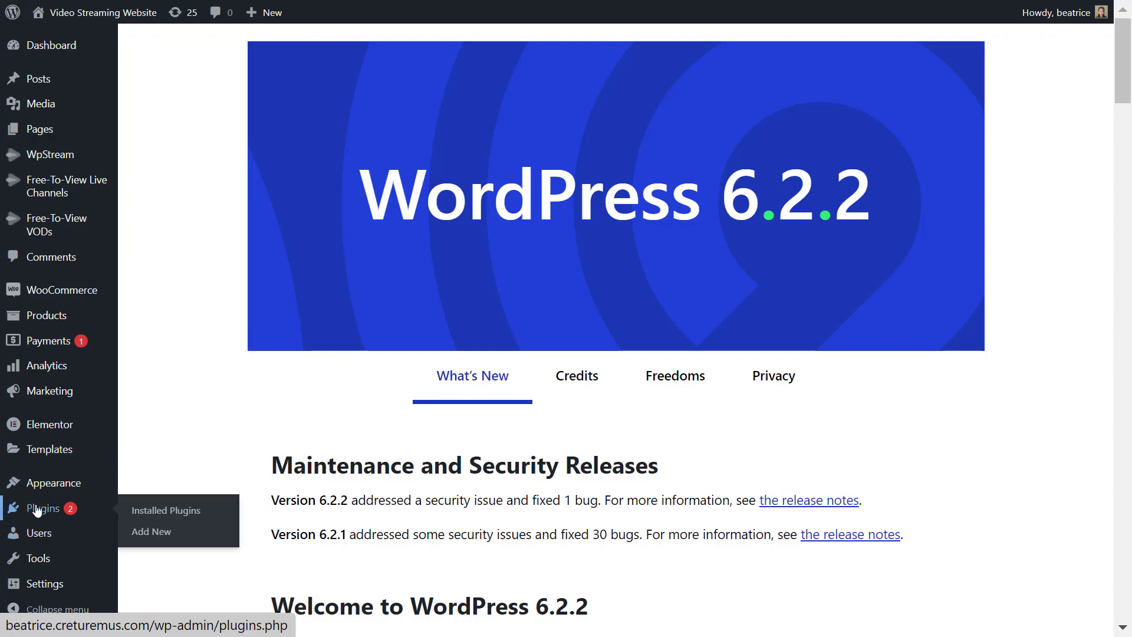
Show the installed plugins list with WooCommerce and WooCommerce Subscriptions active.
left_click(166, 510)
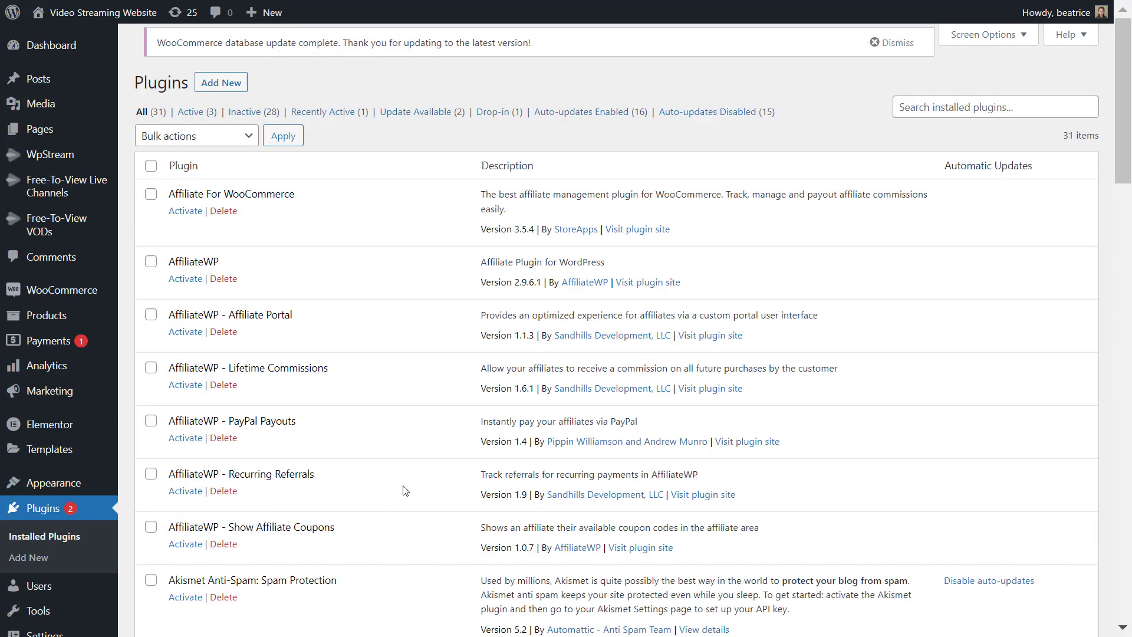
scroll("down", 3)
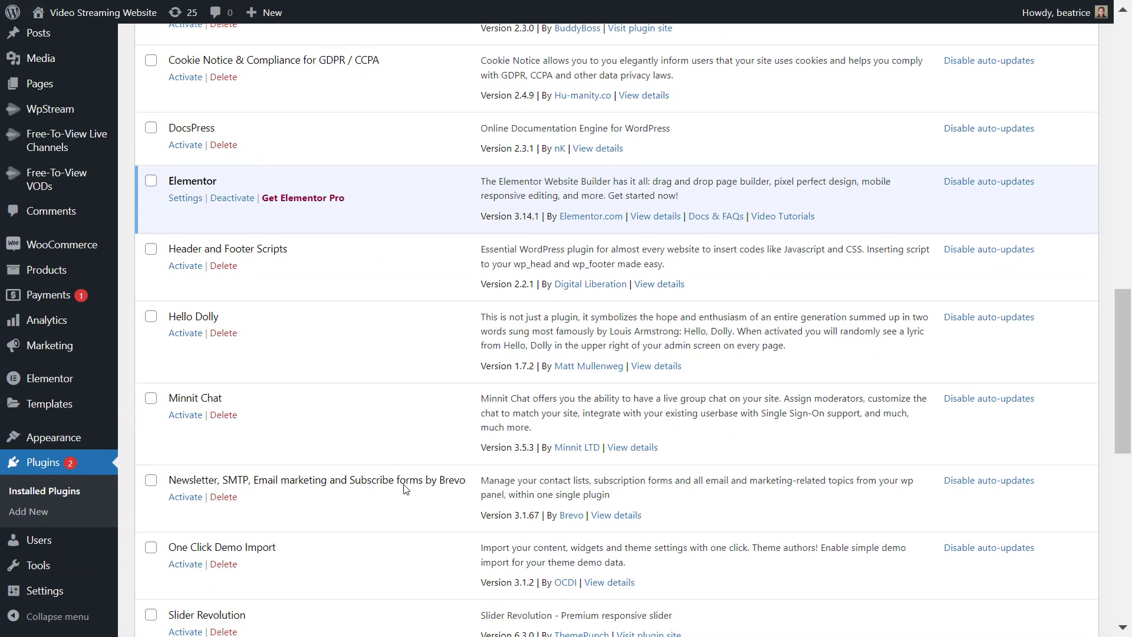
scroll("down", 3)
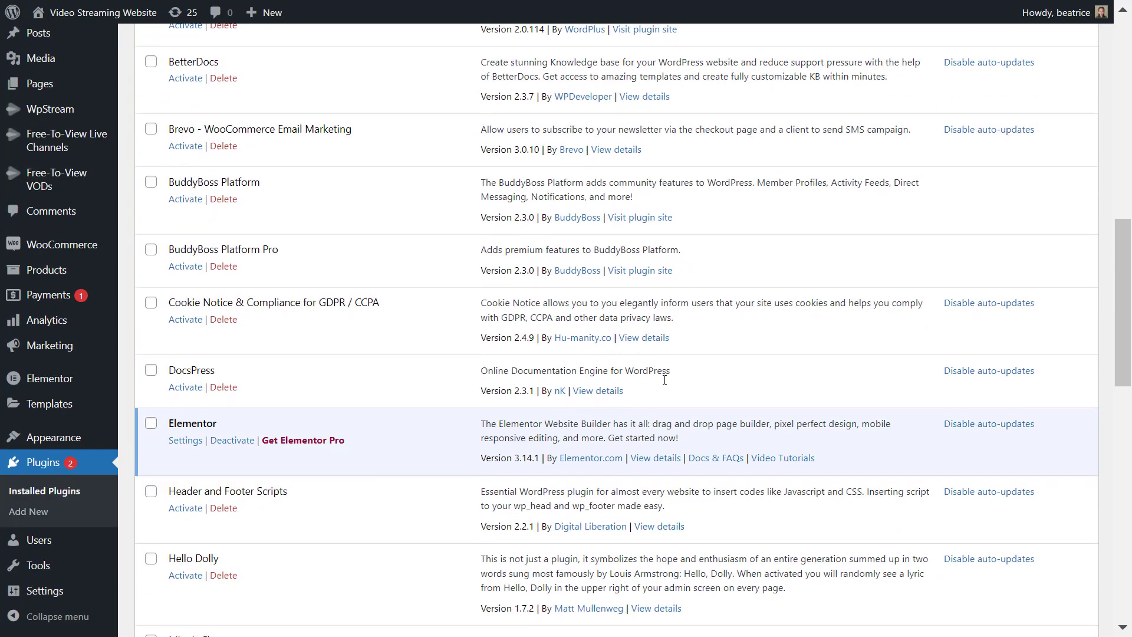
scroll("down", 3)
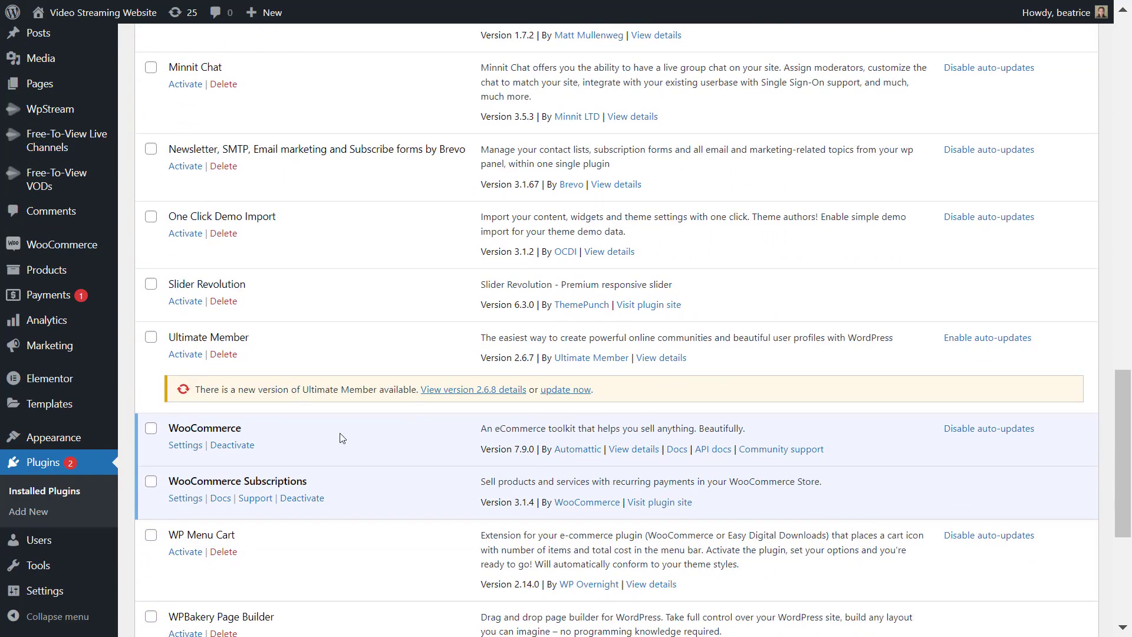
scroll("down", 3)
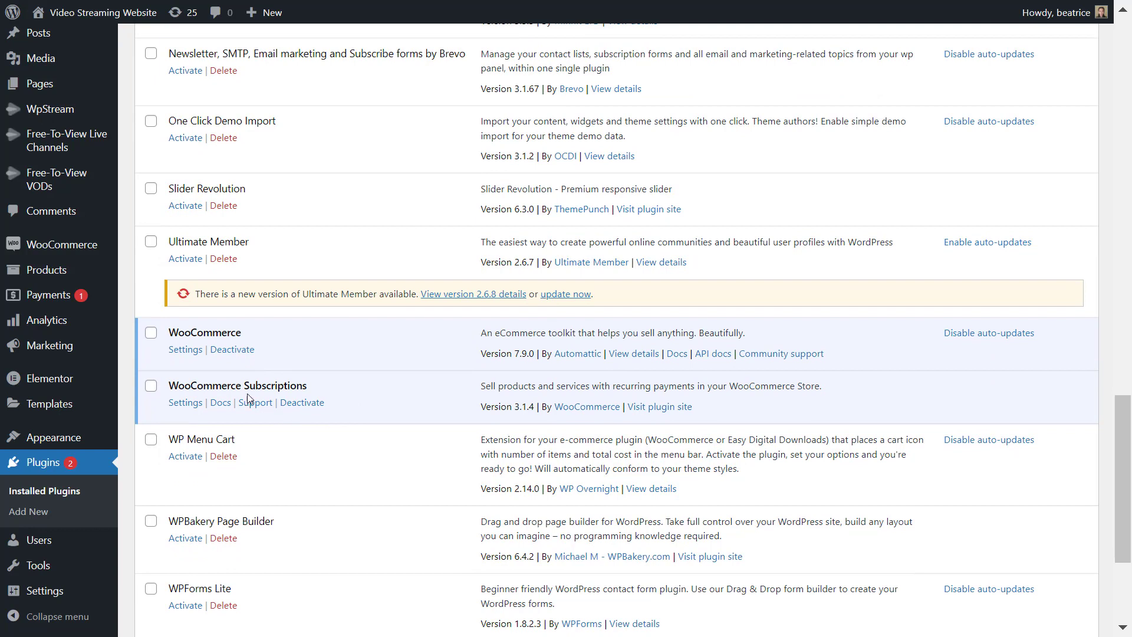
mouse_move(52, 108)
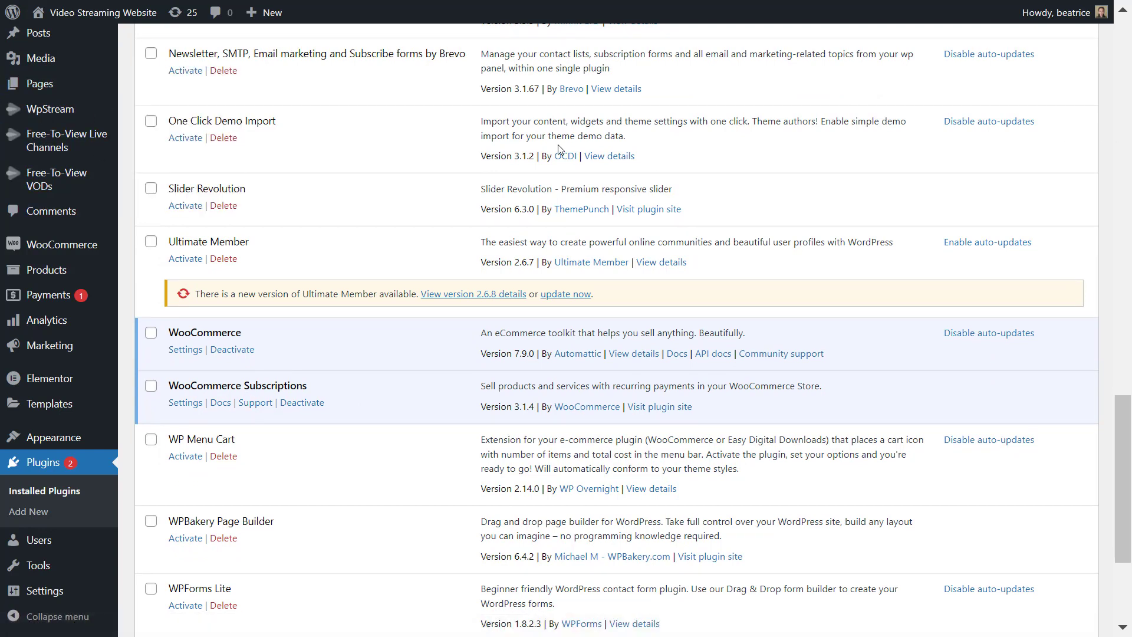
mouse_move(52, 109)
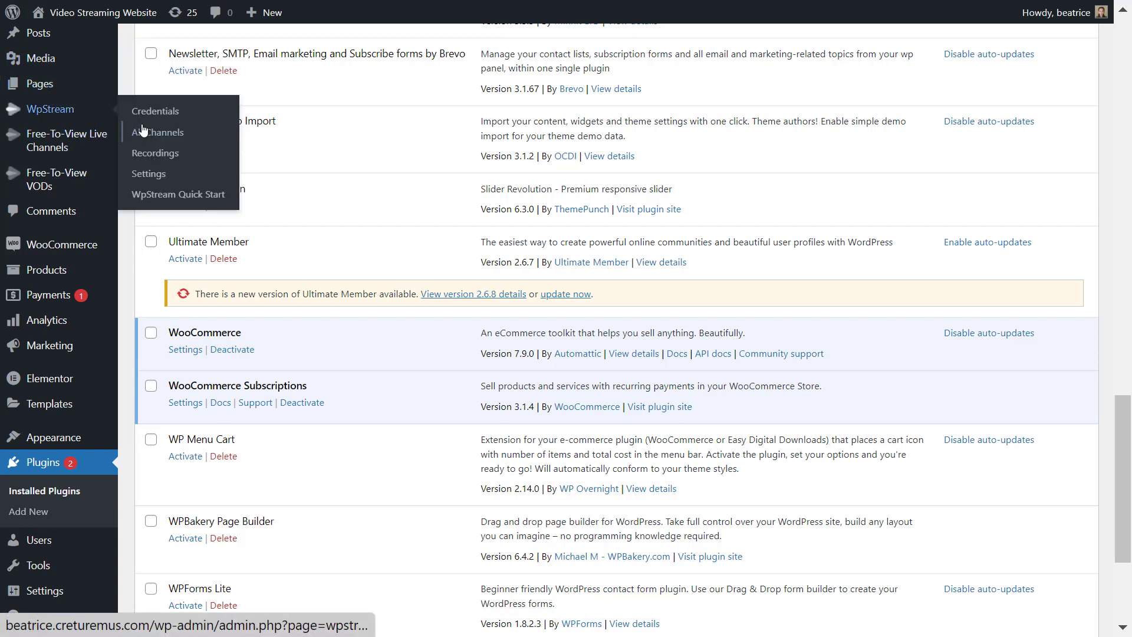
List all WpStream channels, review the Subscriptions feature, and return to the channel list.
left_click(156, 111)
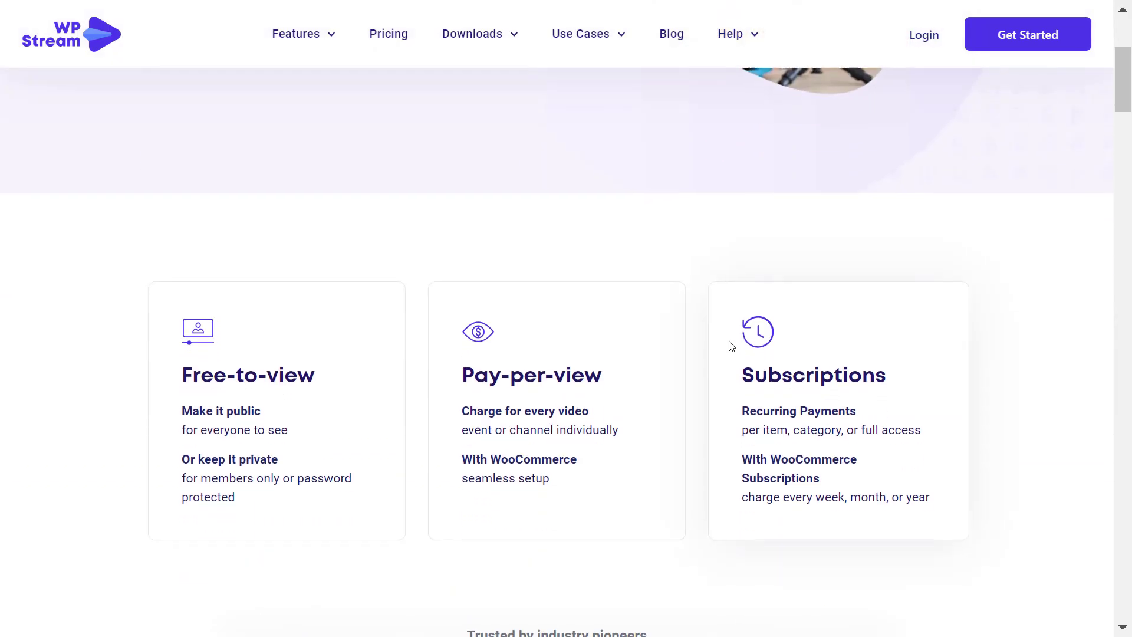
scroll("up", 3)
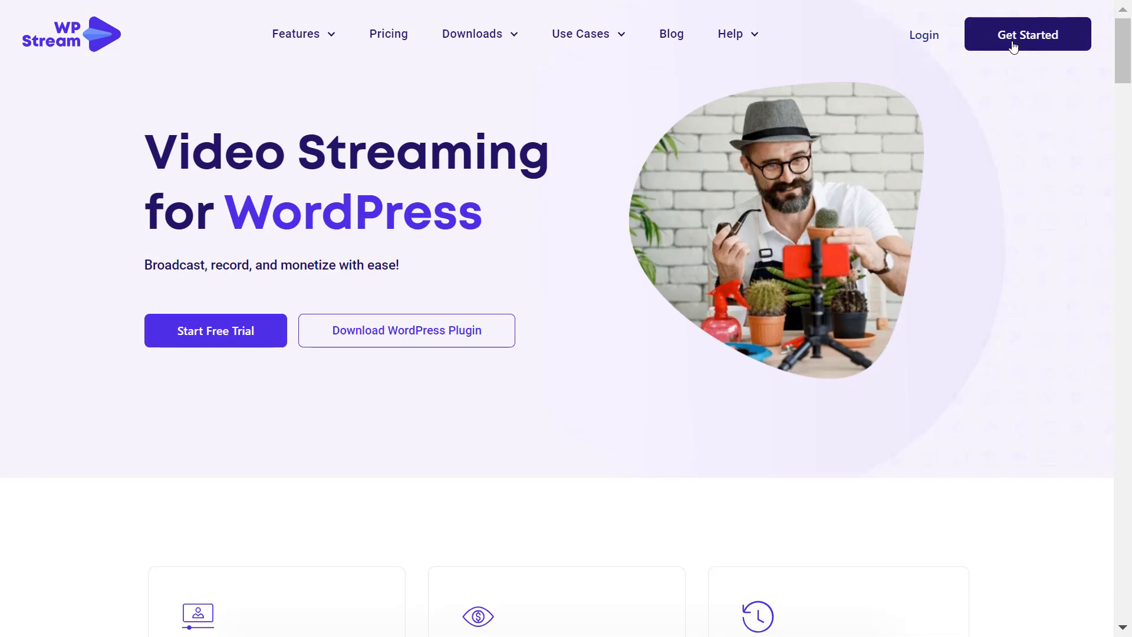
left_click(1028, 34)
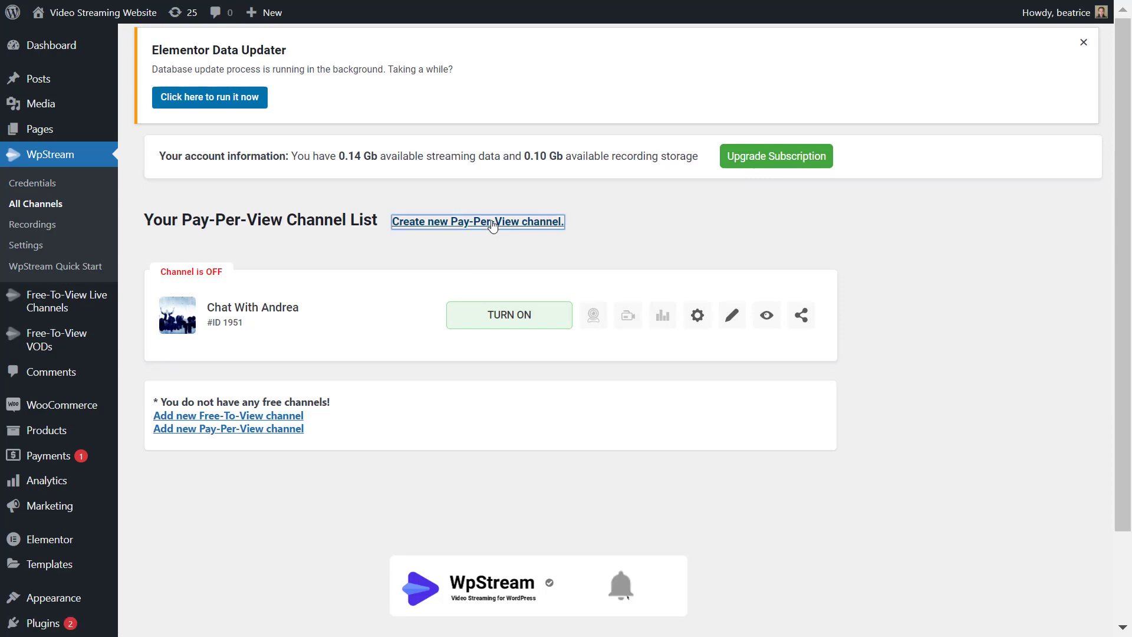
Create a new pay-per-view channel product and bring up its product type choices.
left_click(479, 222)
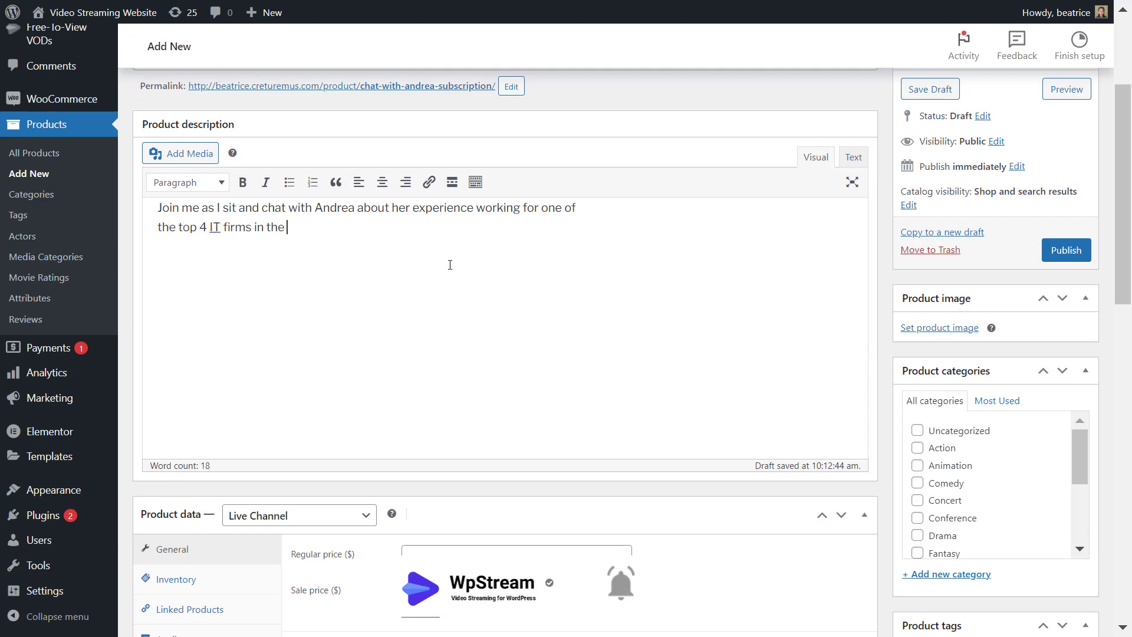
left_click(299, 324)
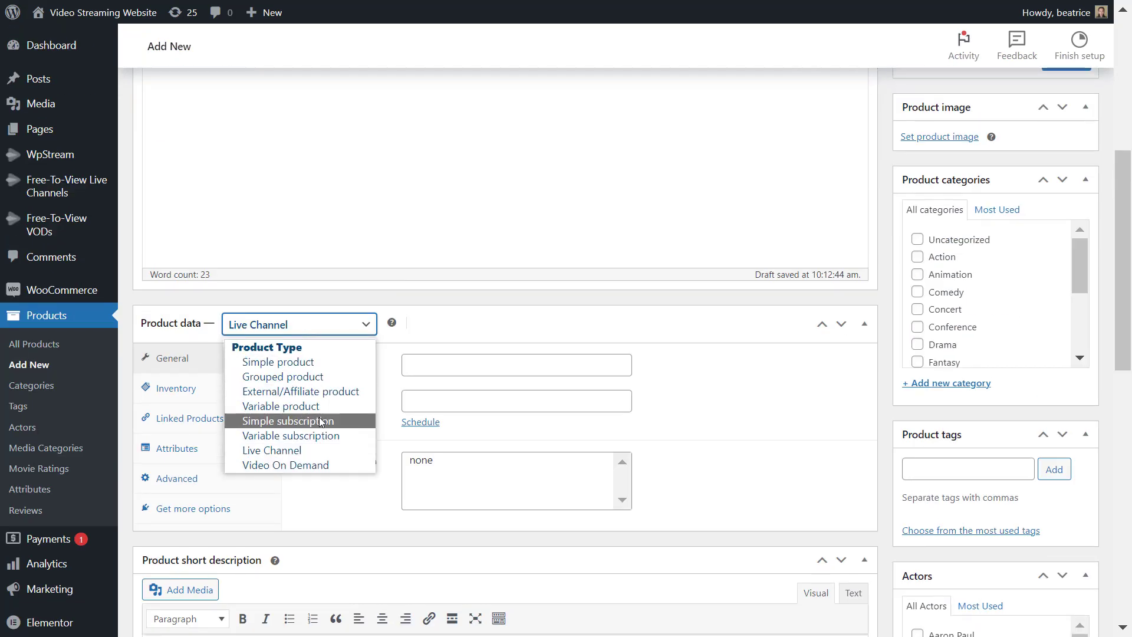
Make the product a Simple subscription priced 10.99 billed every week.
left_click(287, 421)
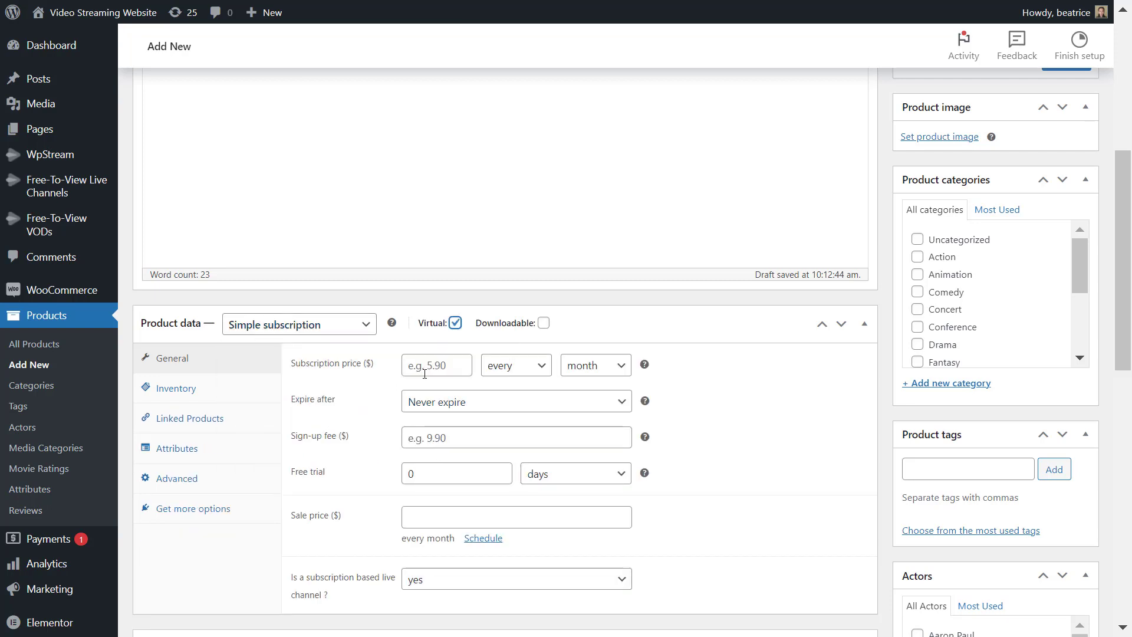
left_click(437, 366)
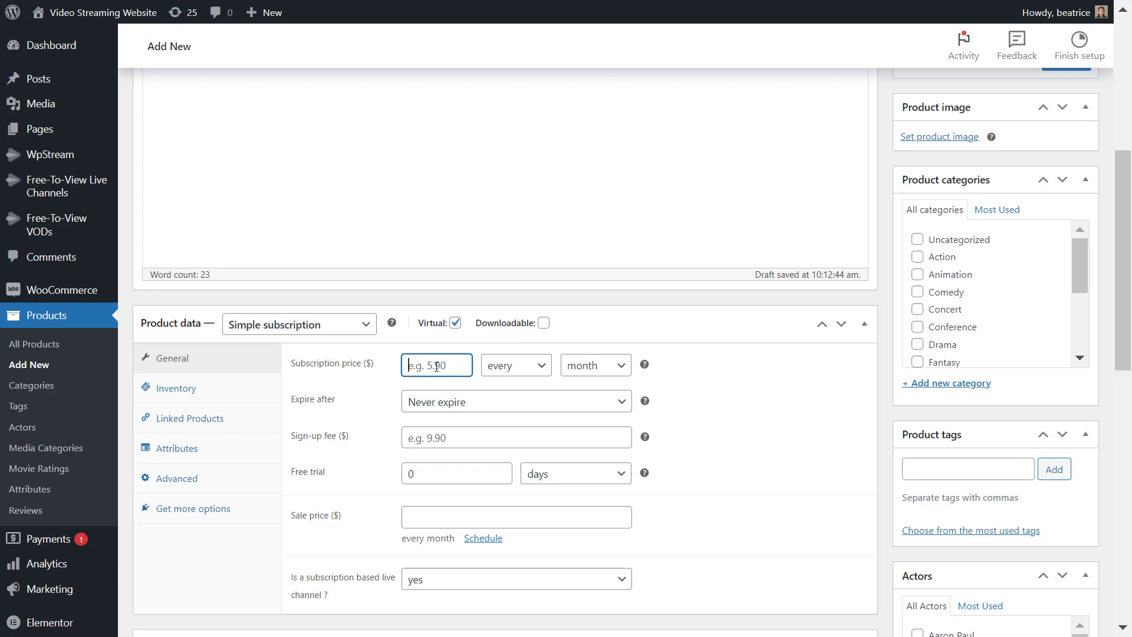
type("10.99")
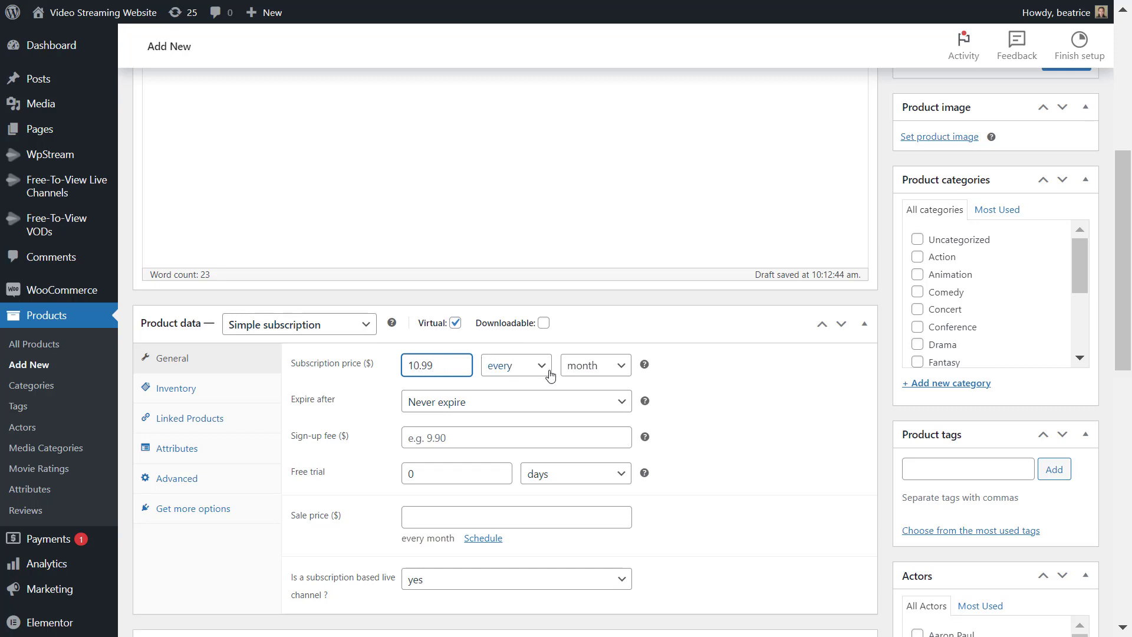
left_click(517, 365)
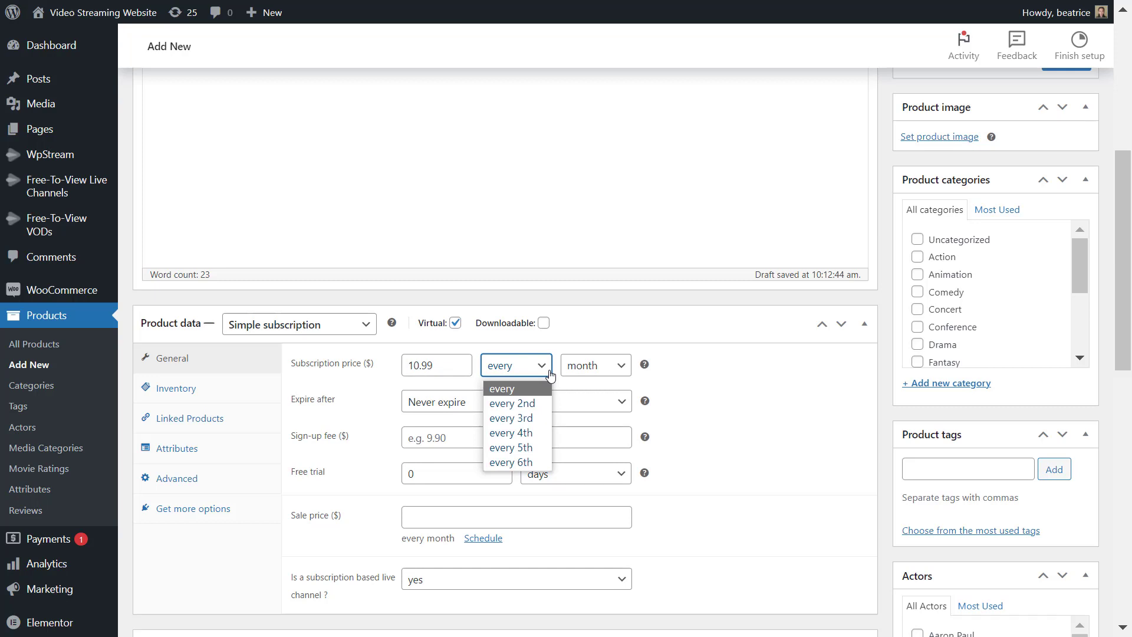
left_click(595, 366)
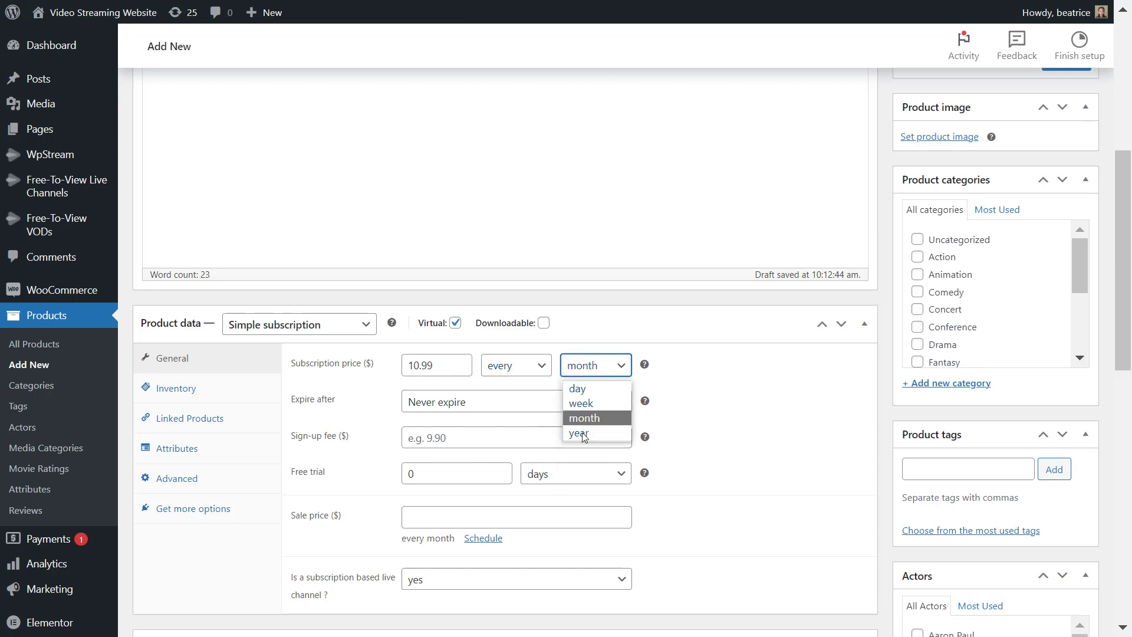
mouse_move(613, 413)
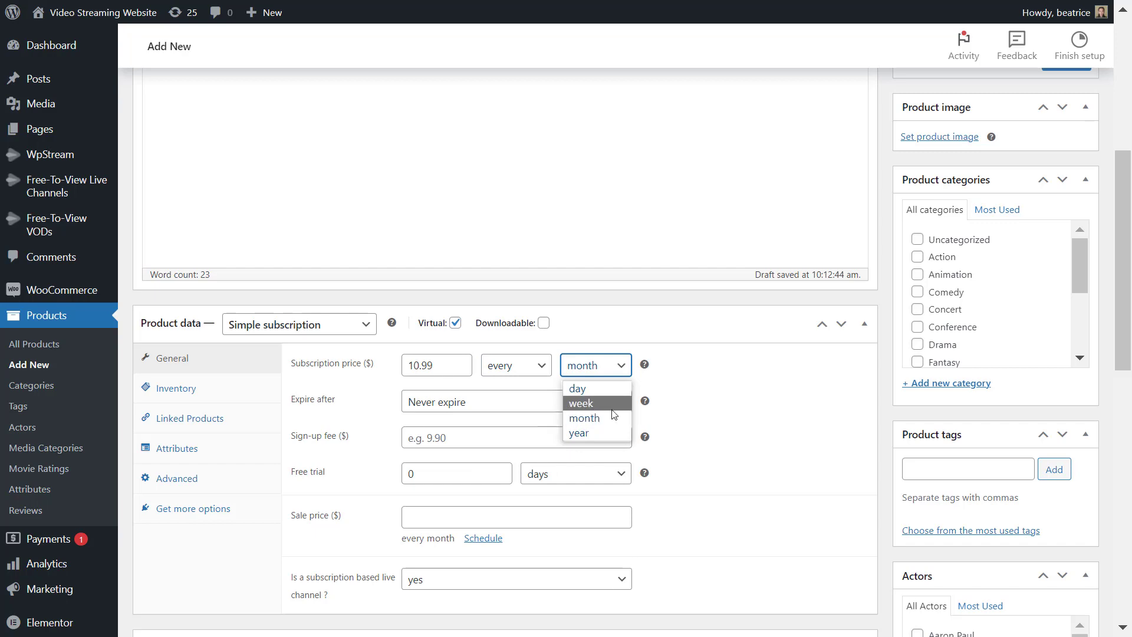
left_click(580, 404)
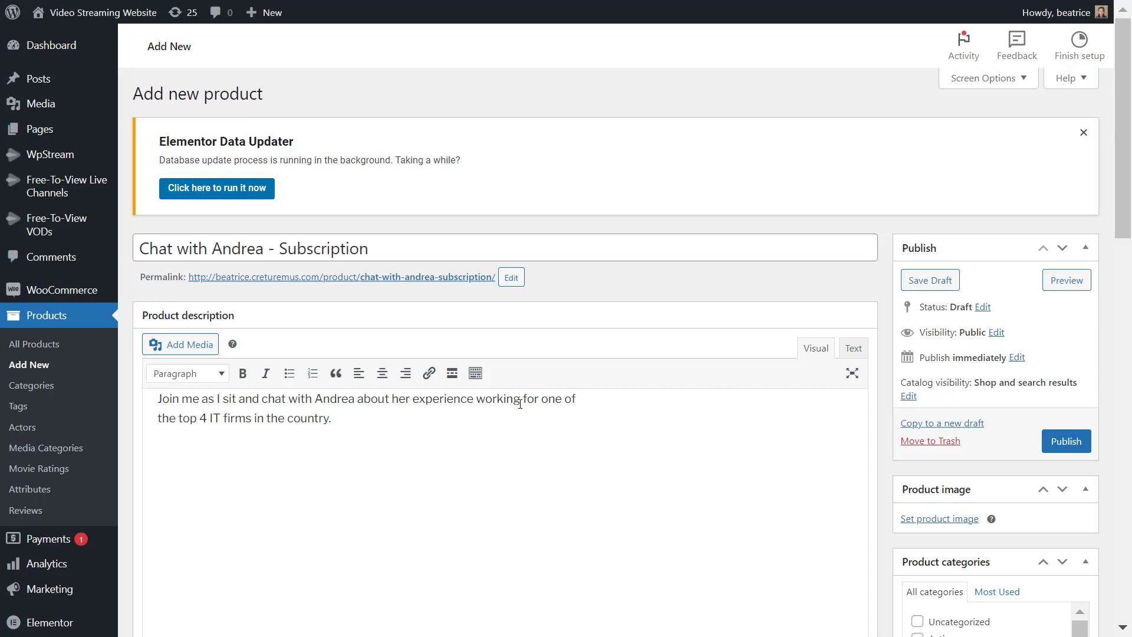
Retitle the product 'Chat with Andrea - Episode 1' and bring up the live channel choices.
scroll("down", 3)
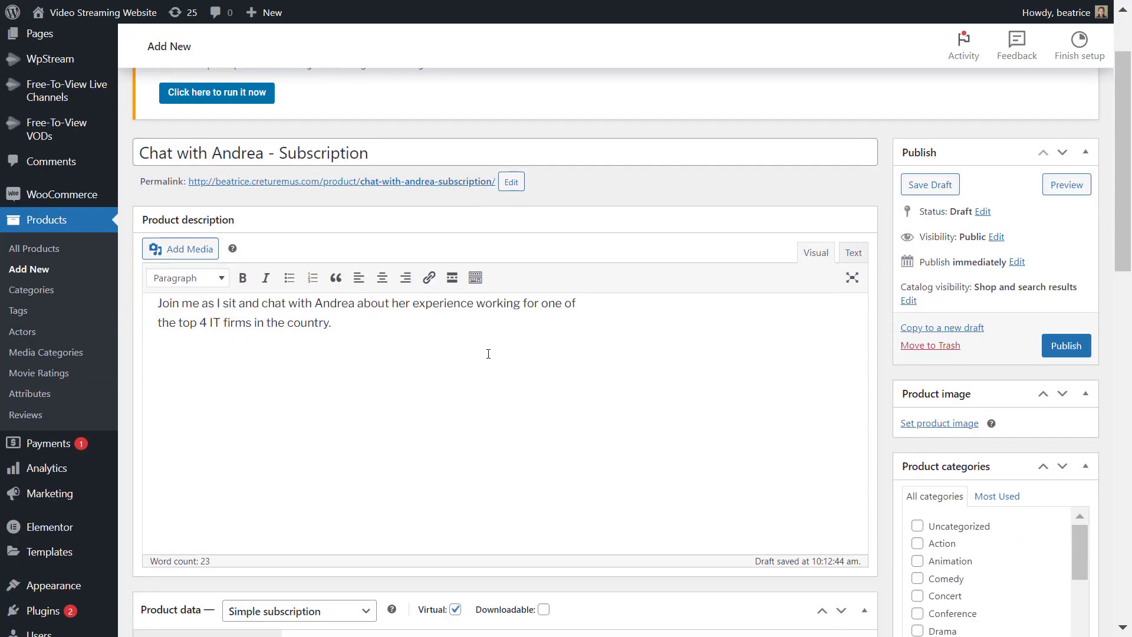
double_click(325, 152)
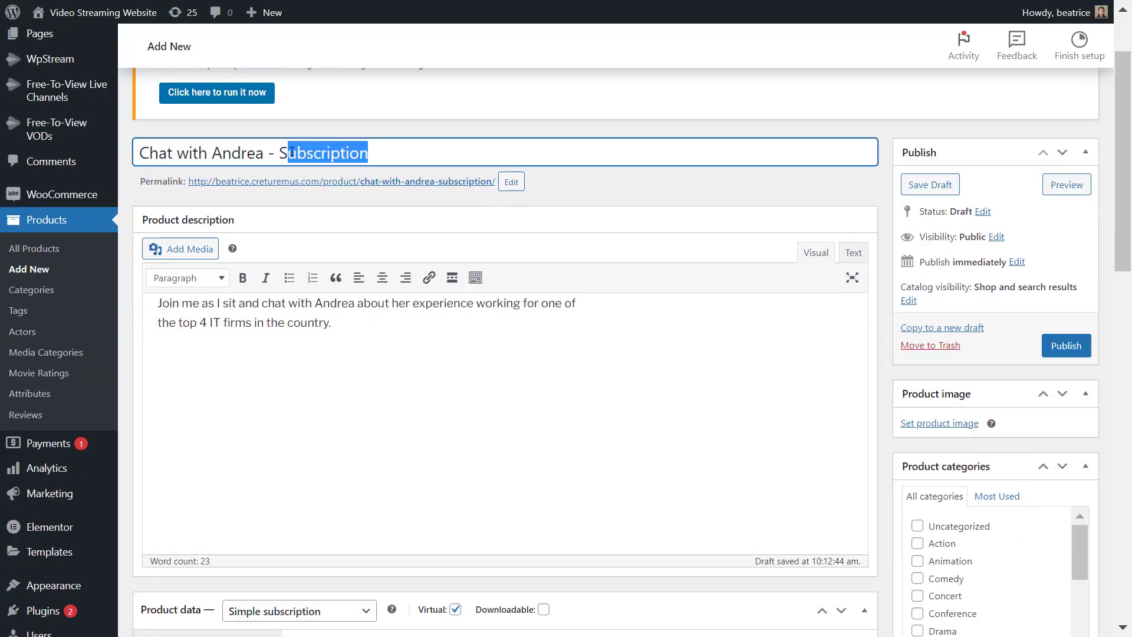
type("e")
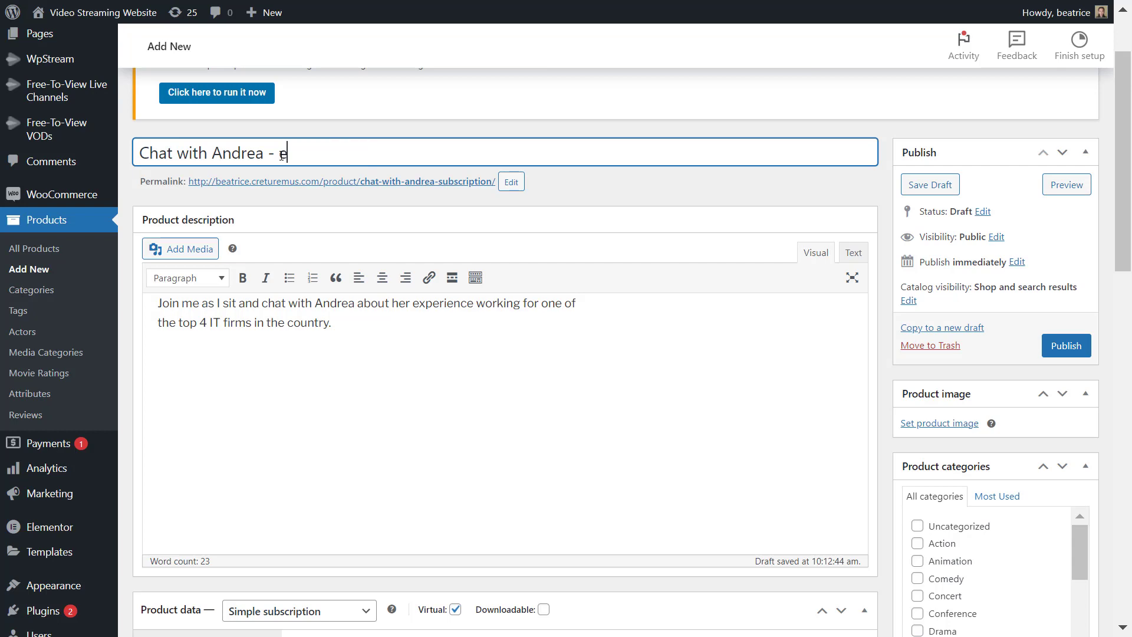
type("pisode")
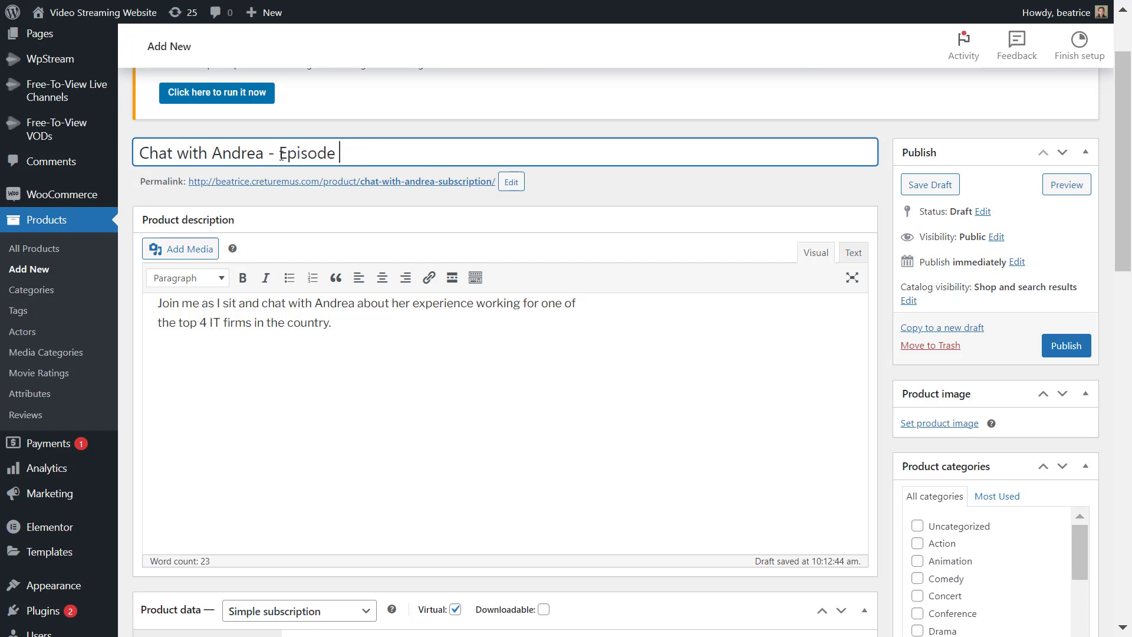
scroll("down", 3)
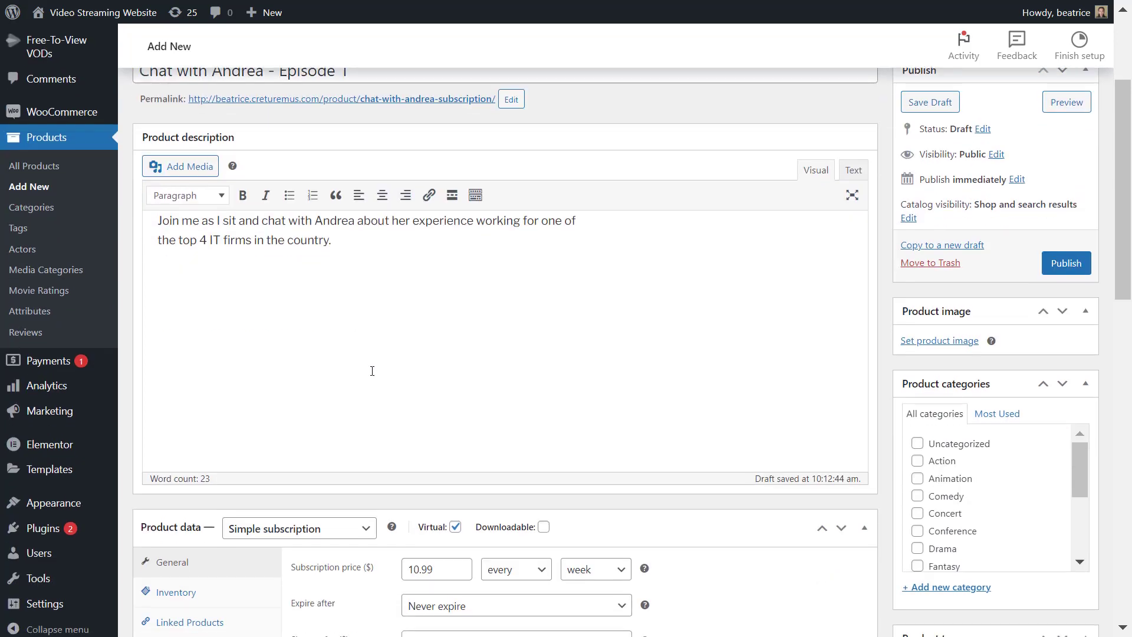
scroll("down", 3)
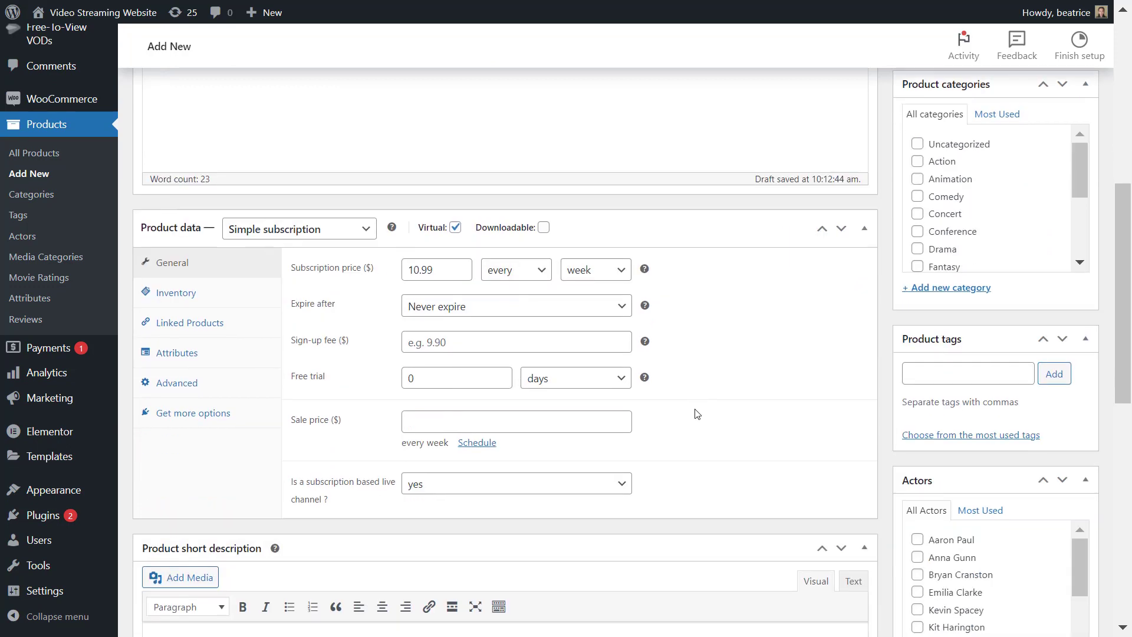
mouse_move(393, 379)
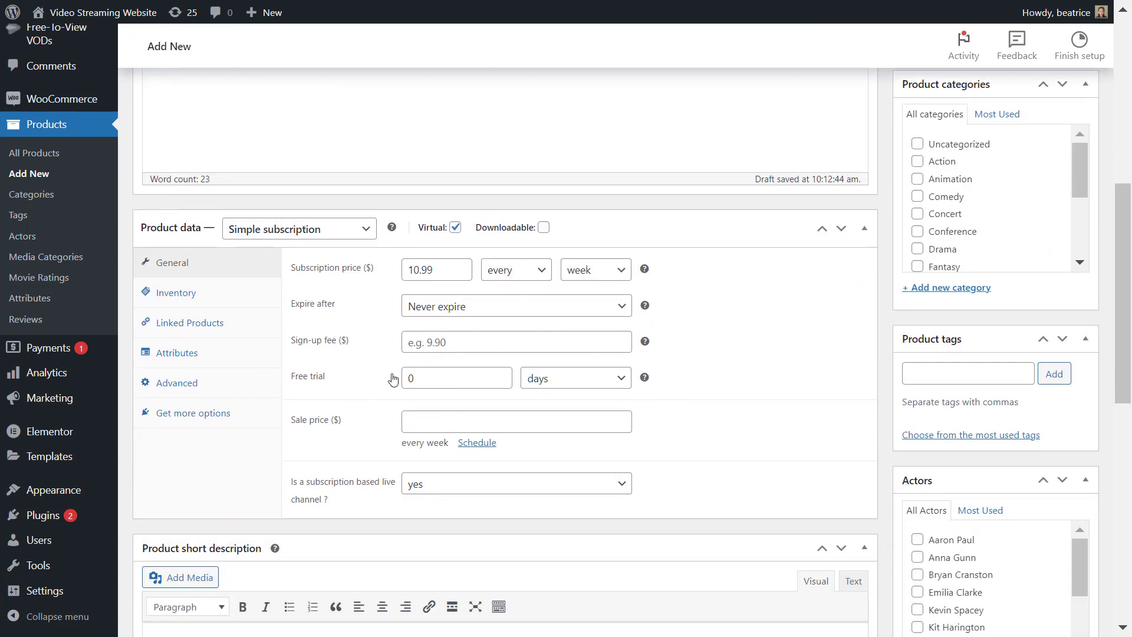
left_click(517, 483)
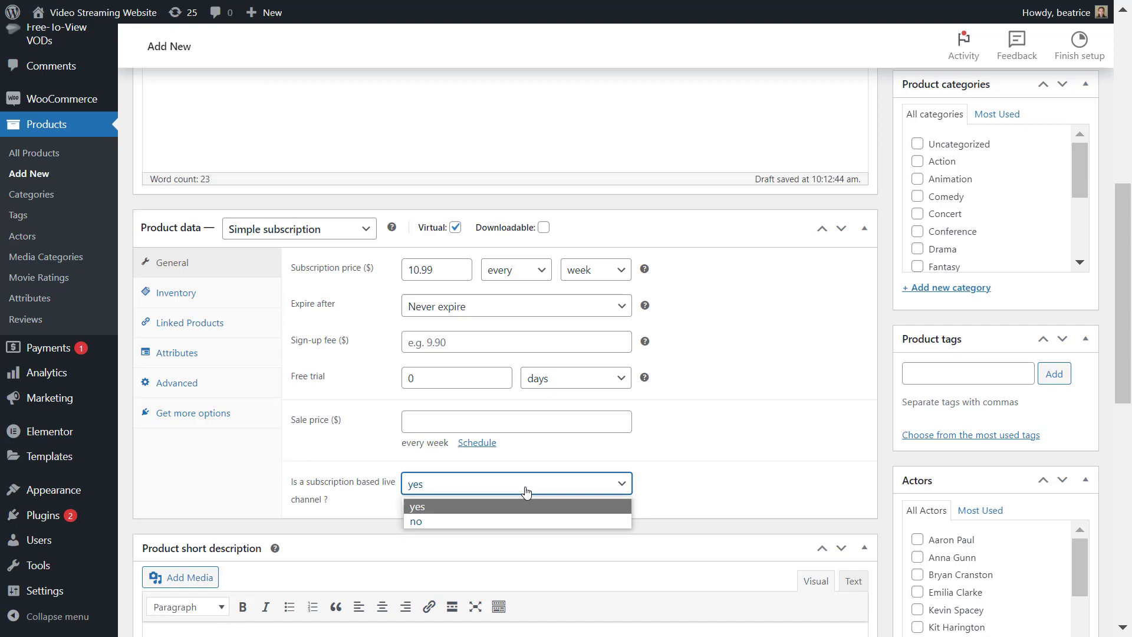
Publish the subscription product and view its live storefront page.
left_click(416, 506)
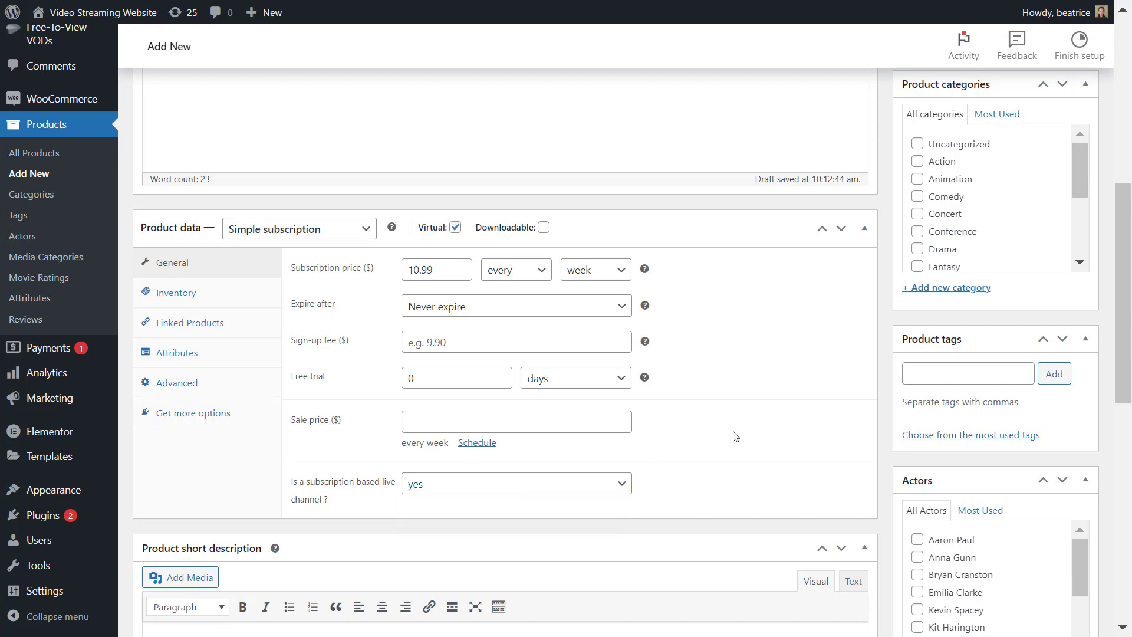
scroll("up", 3)
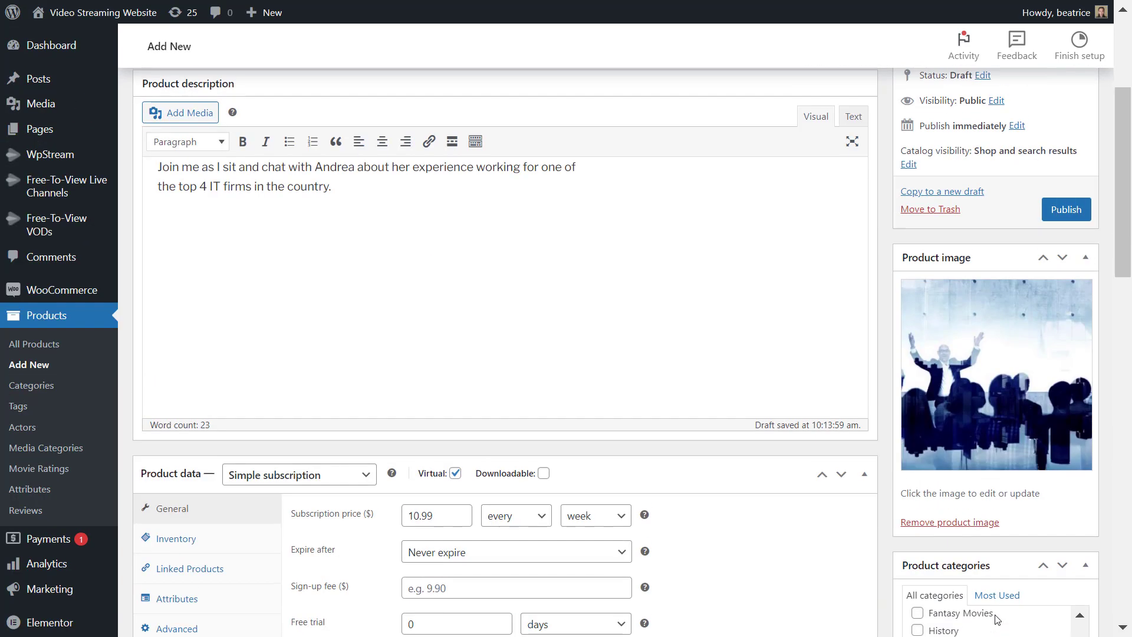
scroll("up", 3)
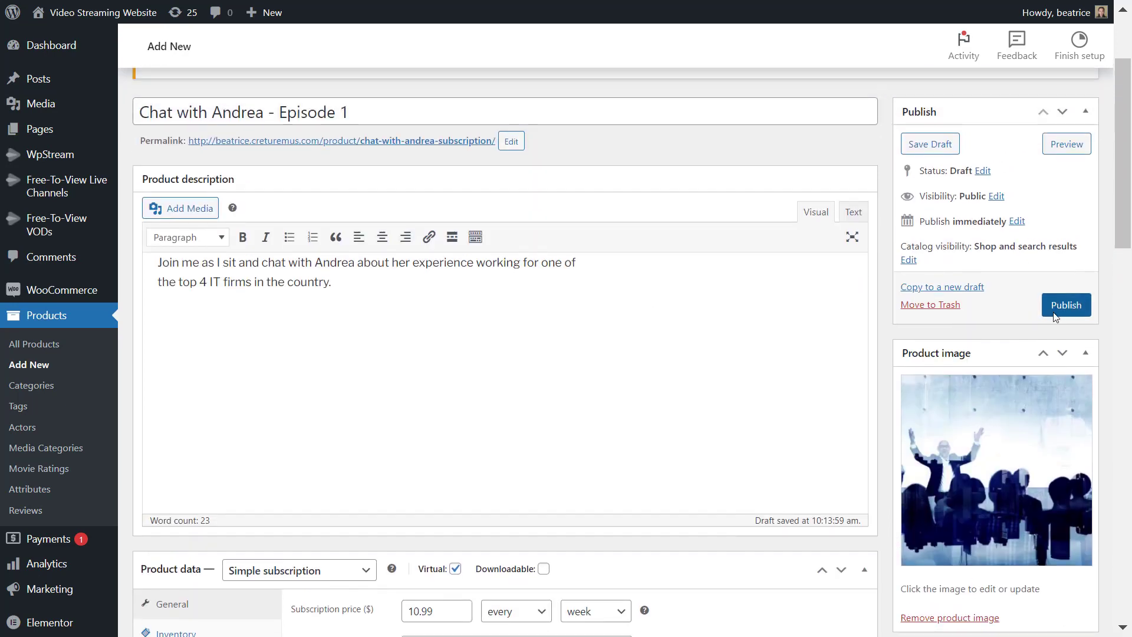
left_click(1066, 304)
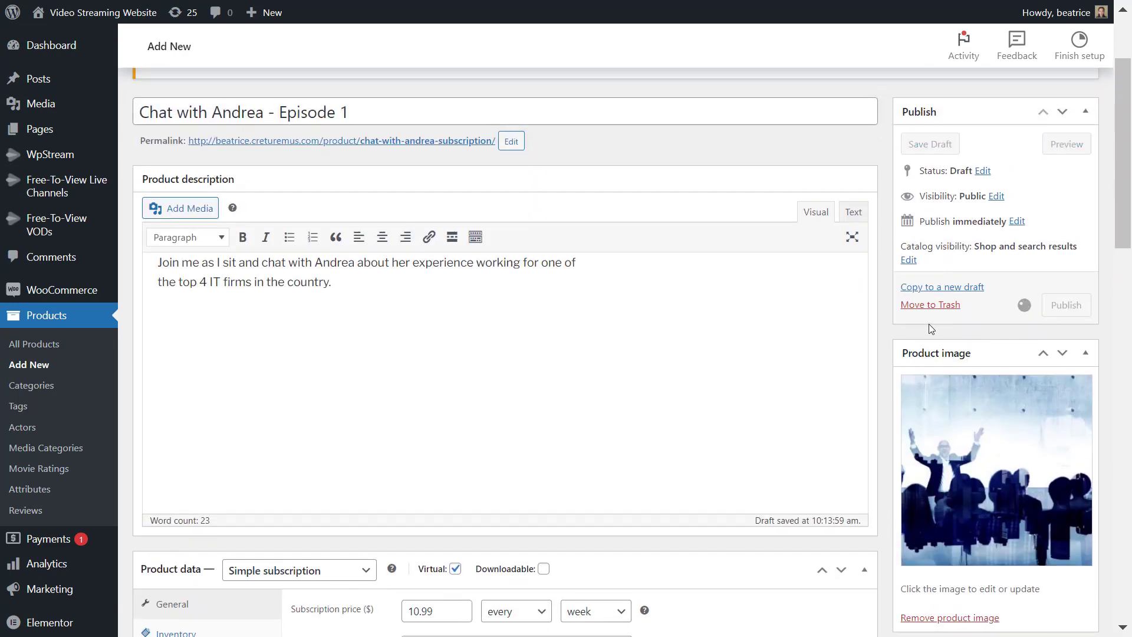
left_click(1066, 305)
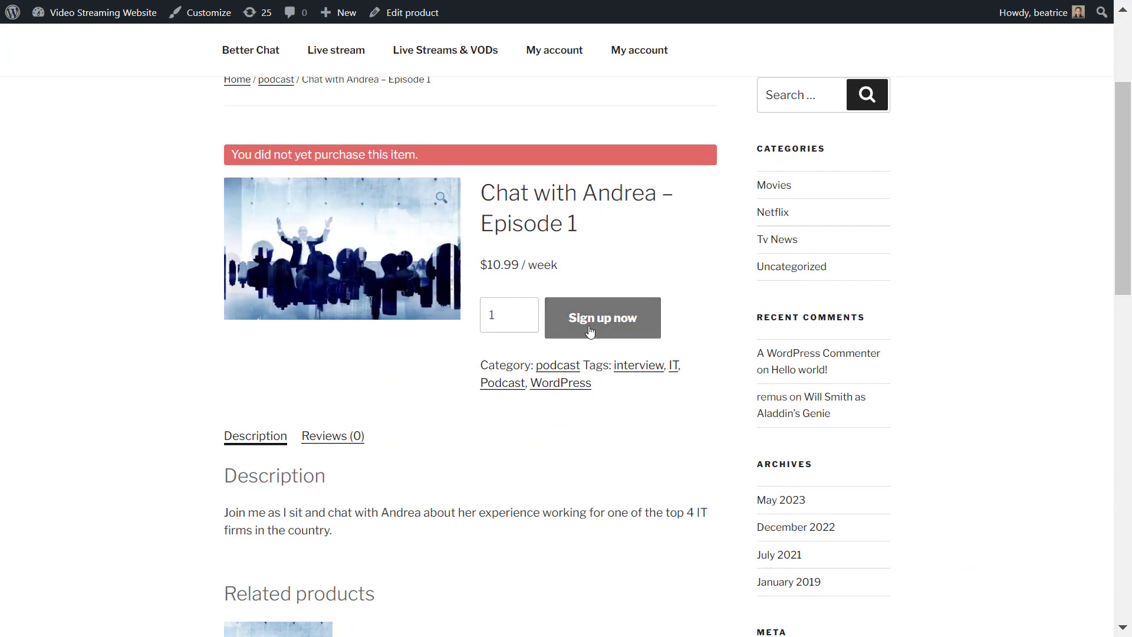
Sign up for the weekly subscription through cart and checkout, then return to the product page.
left_click(603, 317)
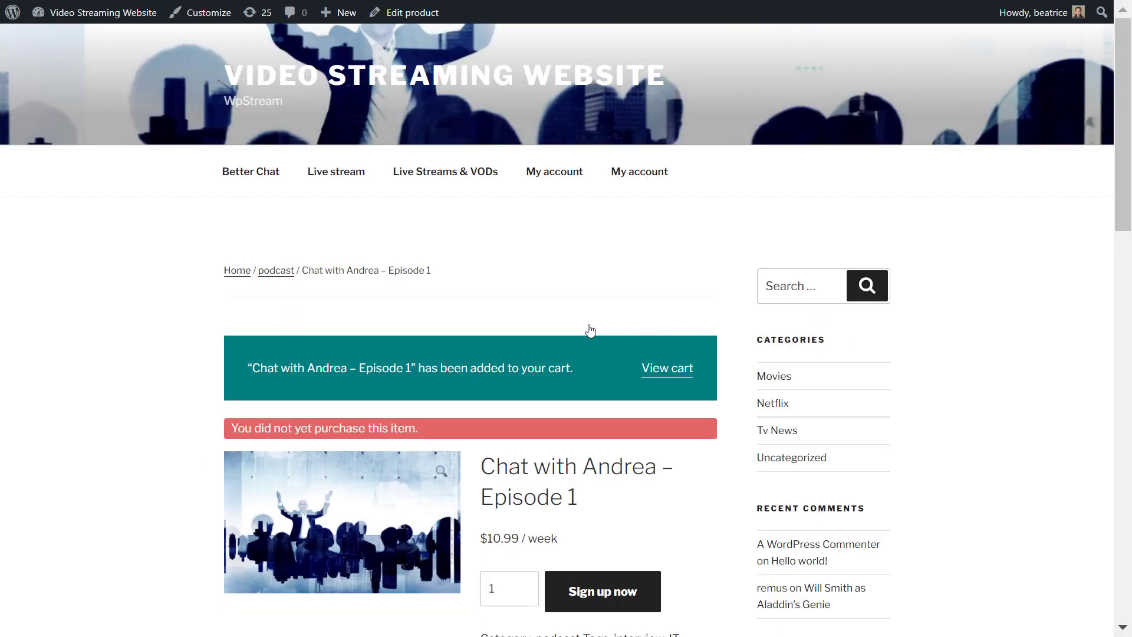
left_click(666, 368)
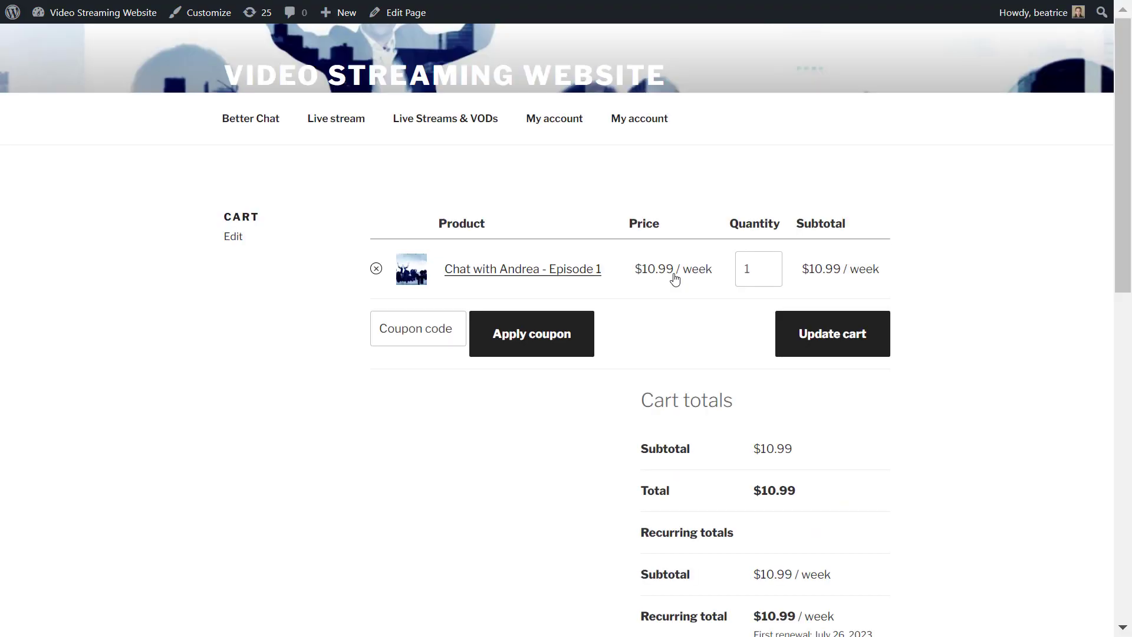
scroll("down", 3)
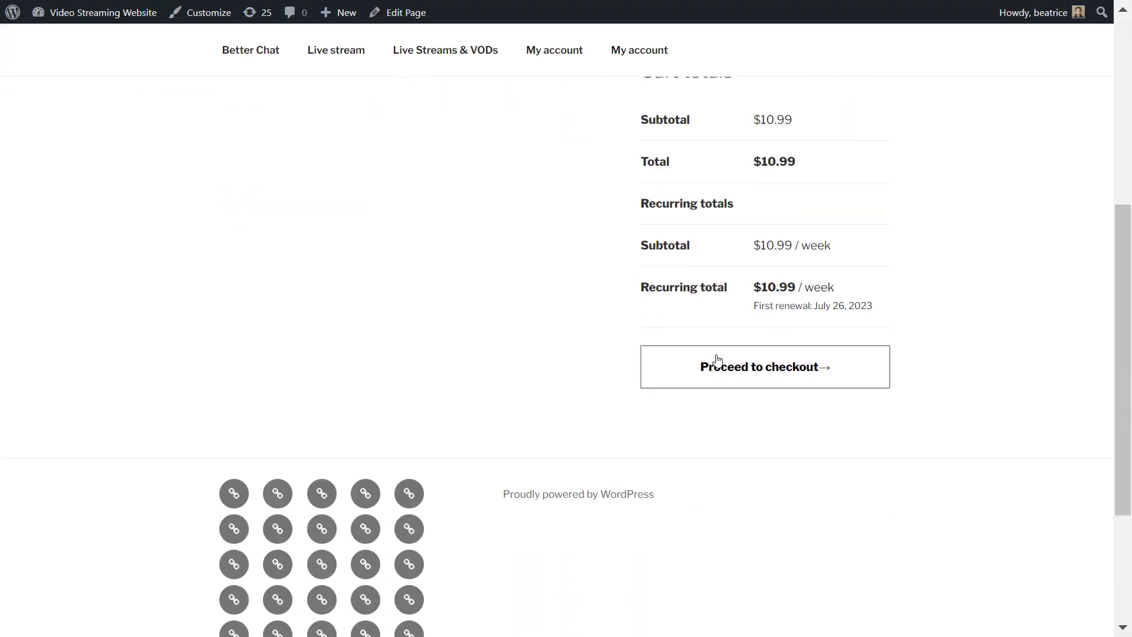
left_click(765, 367)
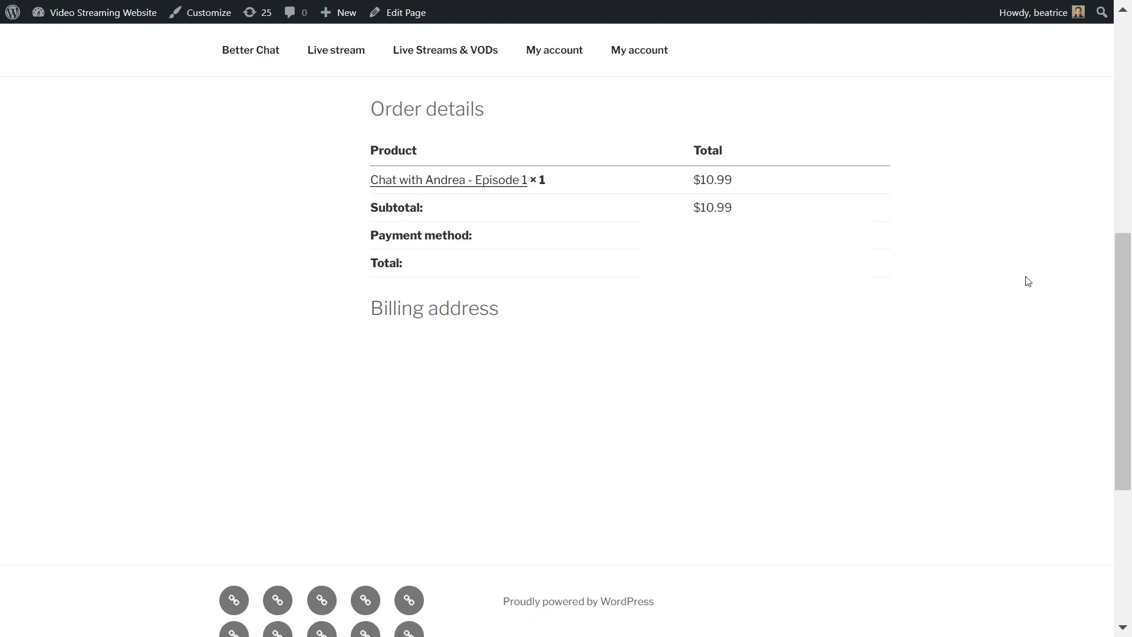
mouse_move(477, 189)
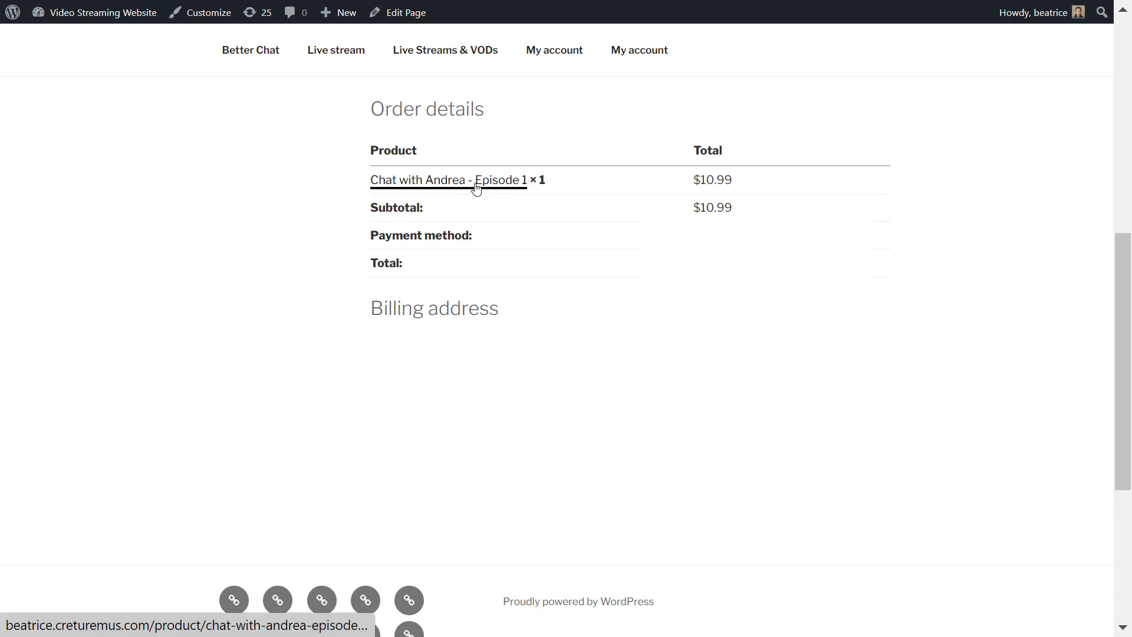
left_click(472, 179)
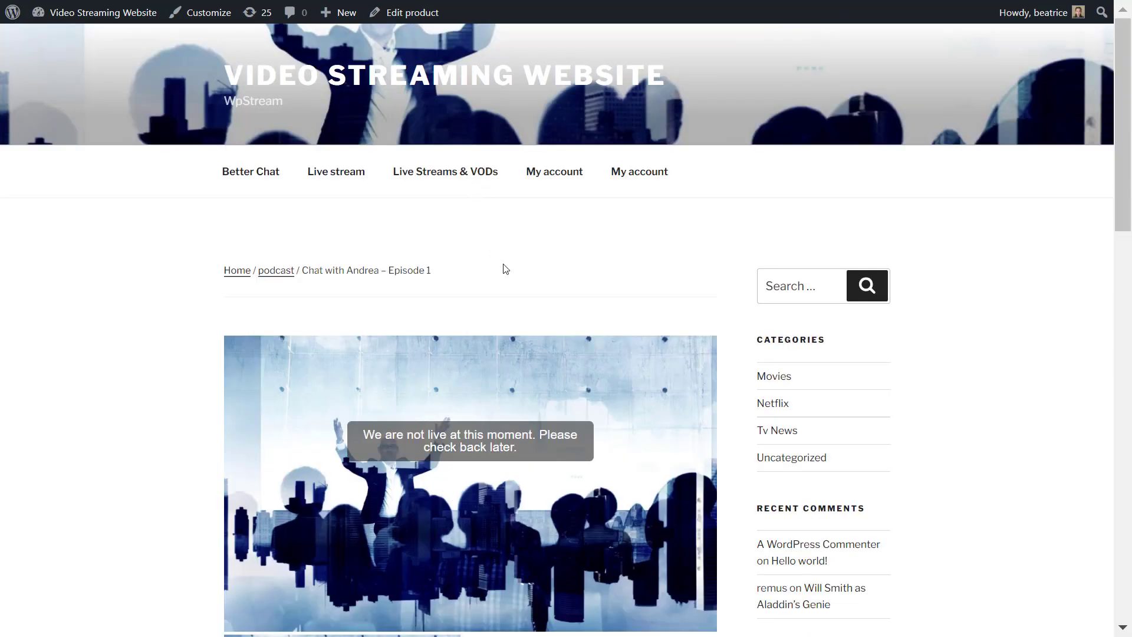
scroll("down", 3)
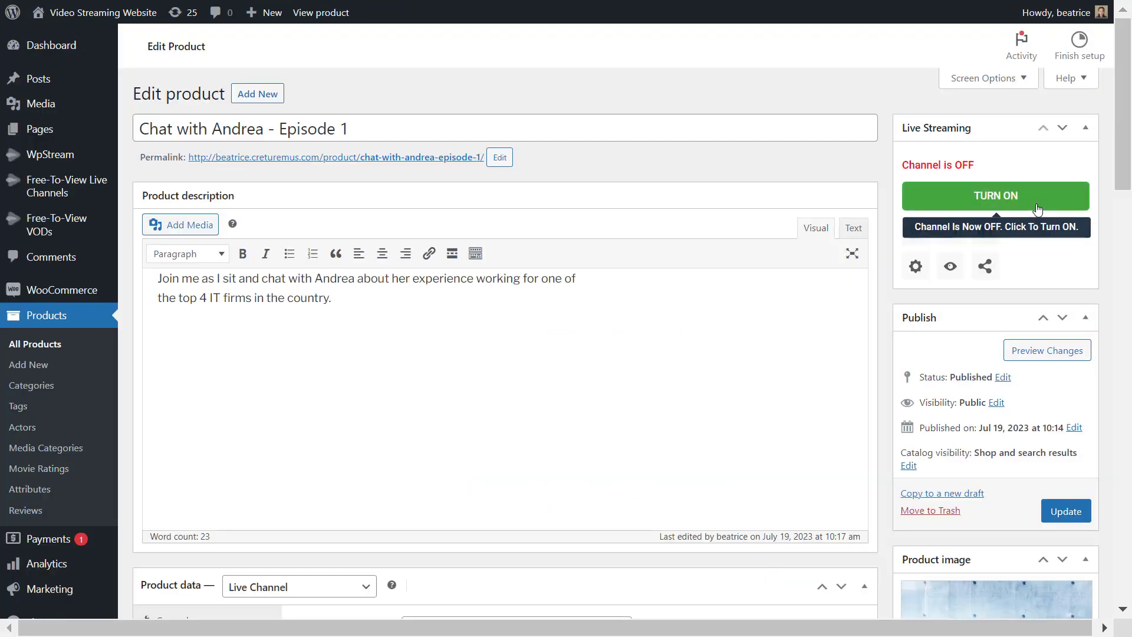
Turn the live channel on and show its server address and stream key.
left_click(996, 196)
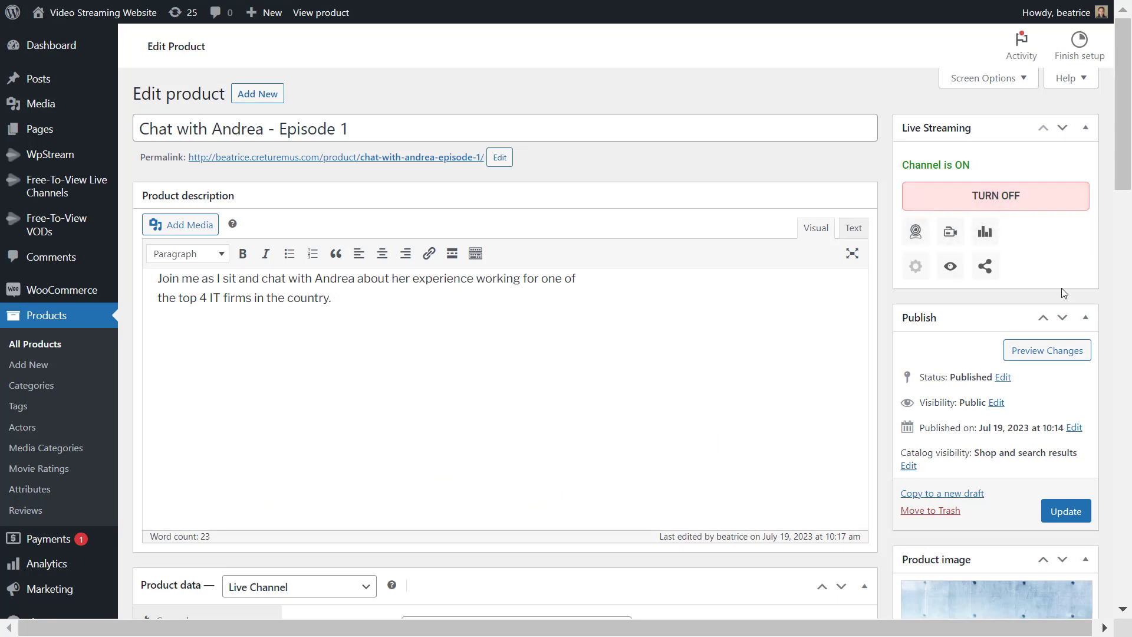
mouse_move(950, 232)
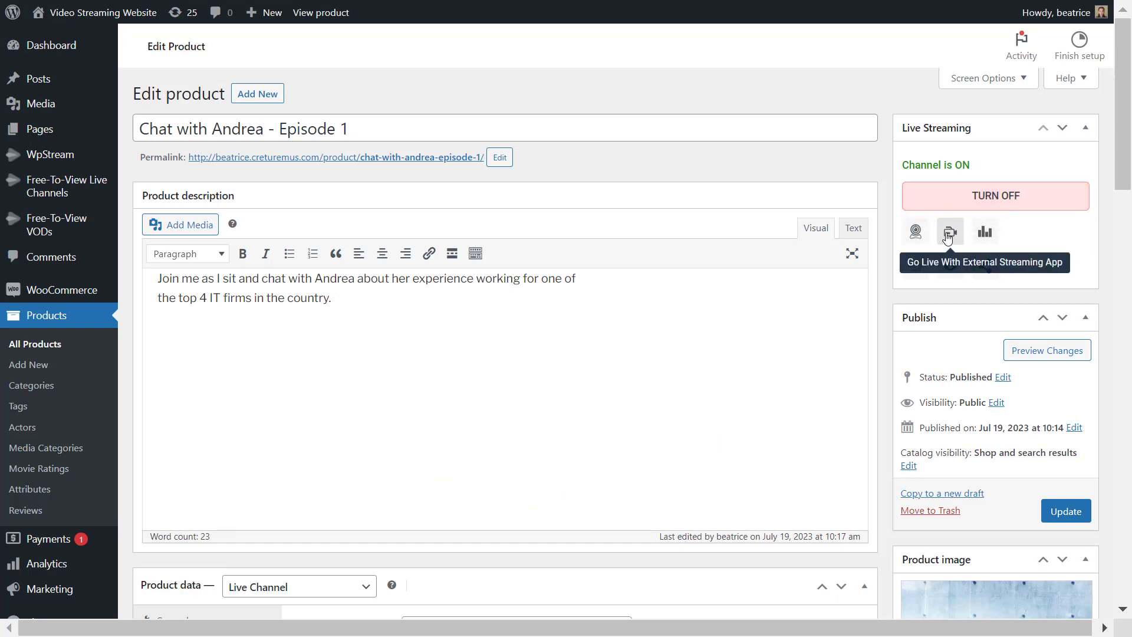
left_click(949, 231)
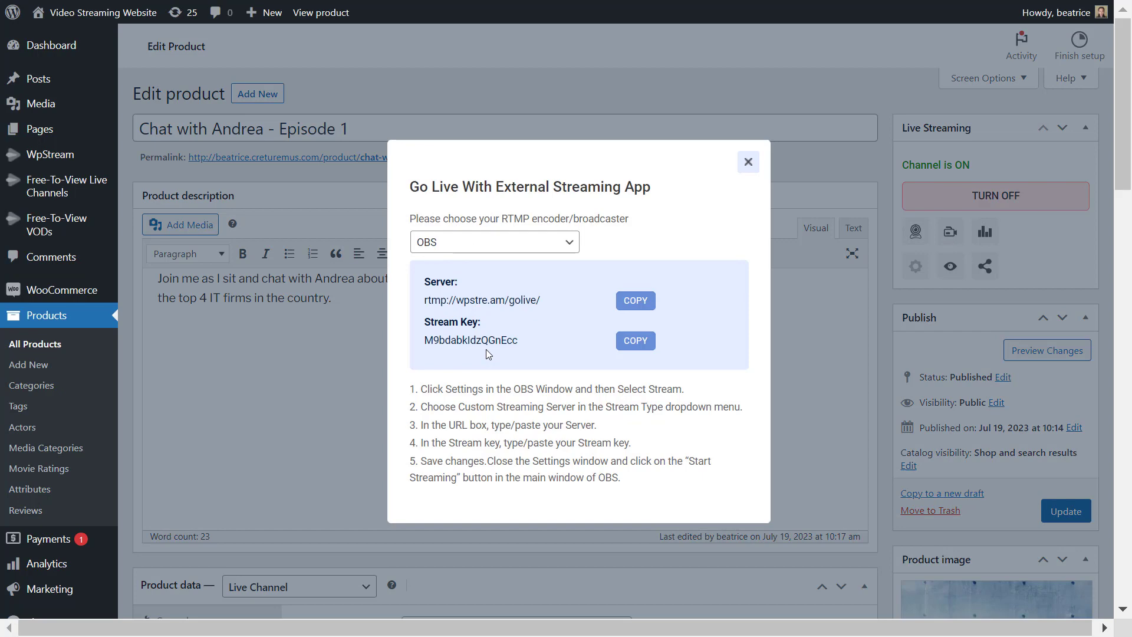
mouse_move(1090, 510)
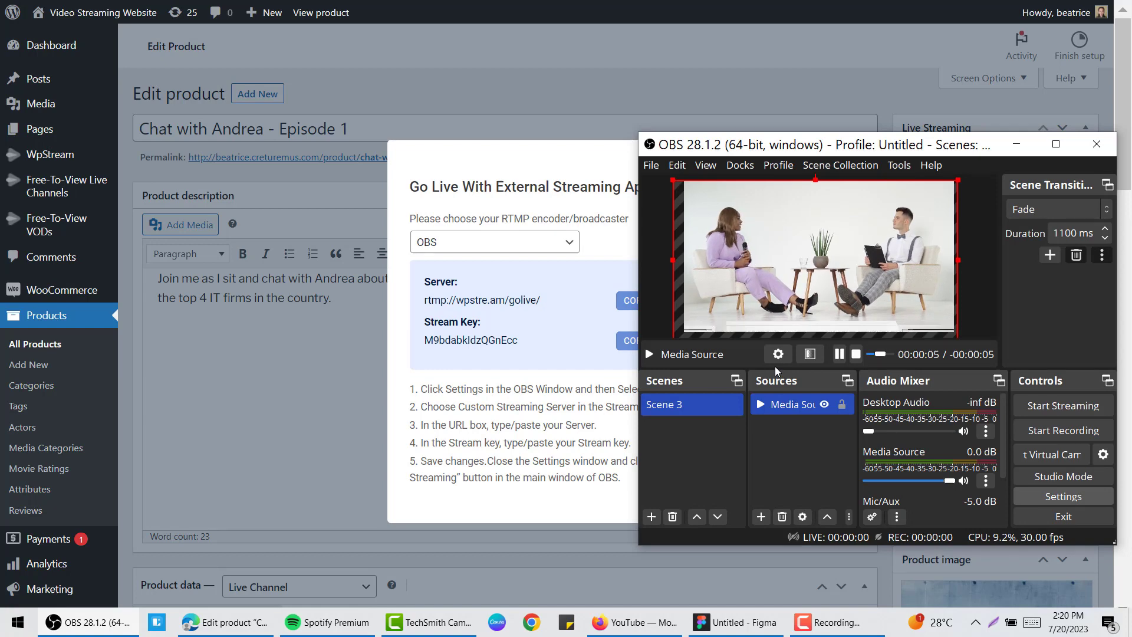
Set OBS to stream to WpStream with the channel's key and start streaming.
left_click(1064, 495)
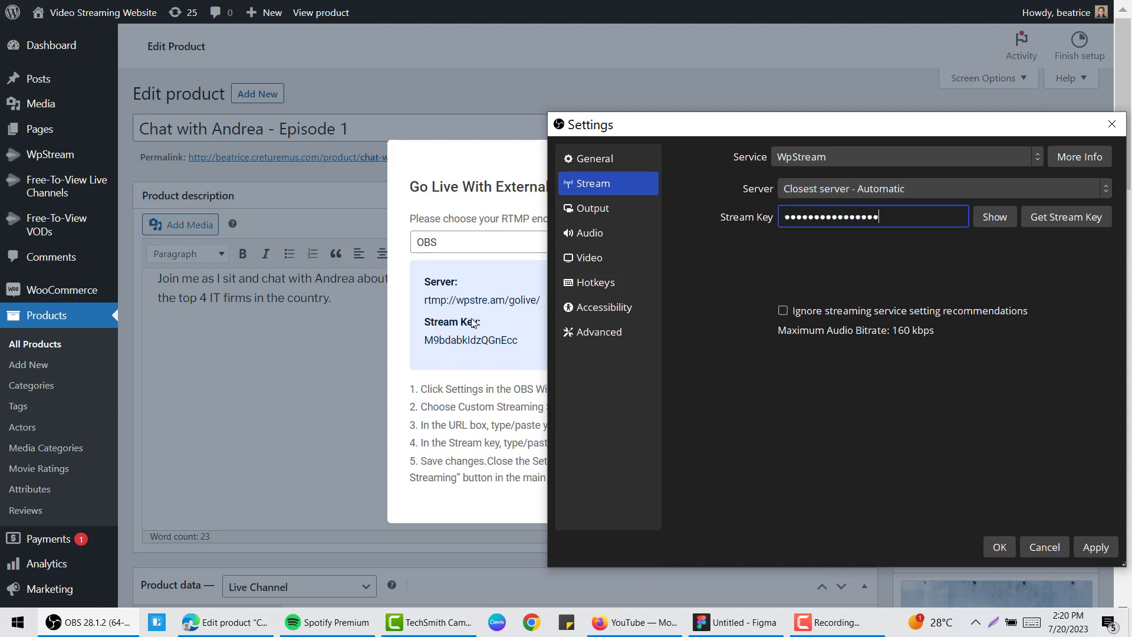
mouse_move(770, 302)
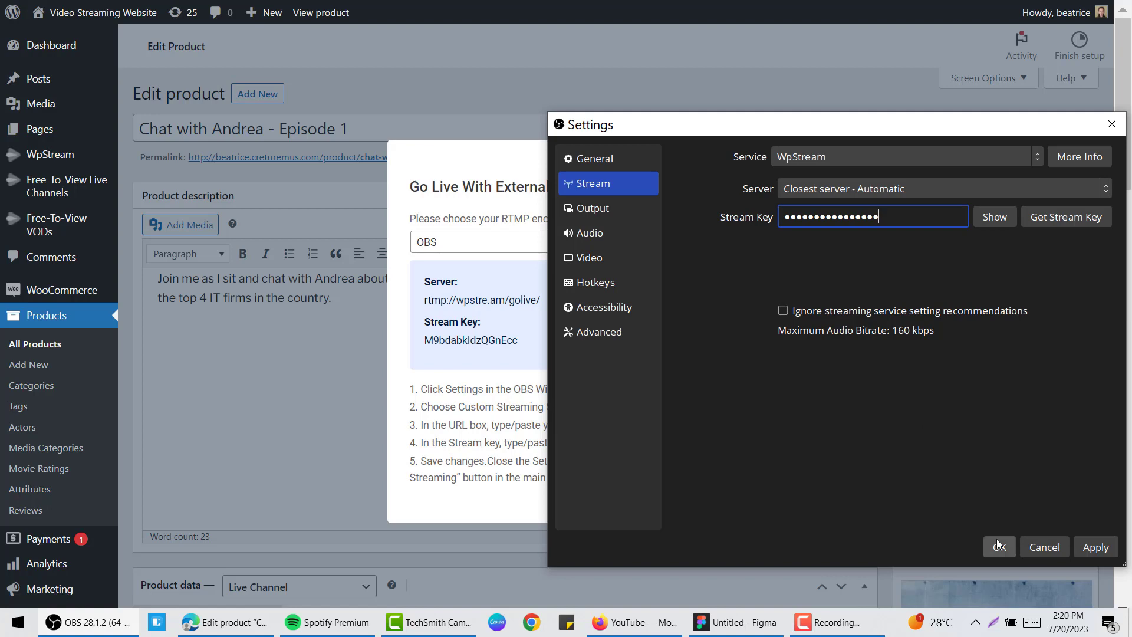
left_click(999, 547)
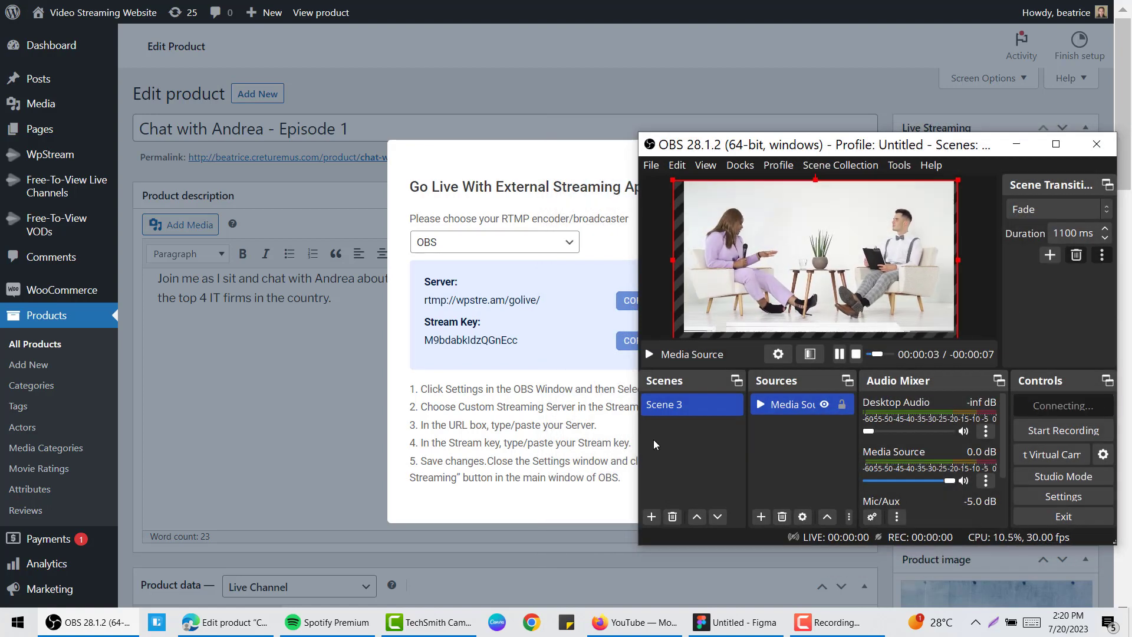
left_click(1064, 405)
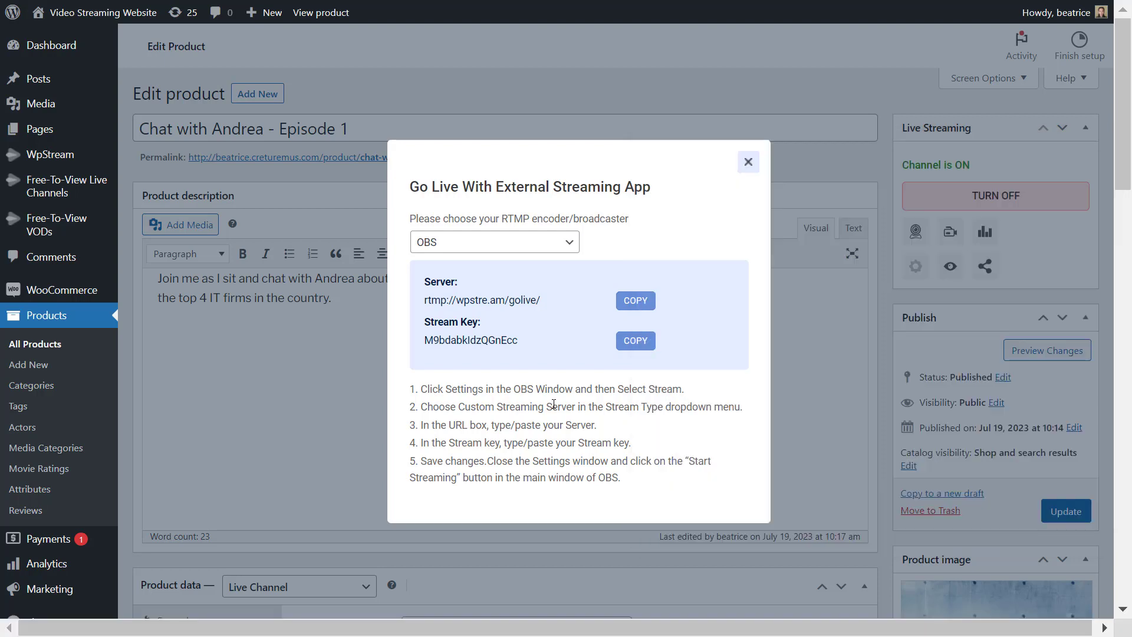
left_click(748, 161)
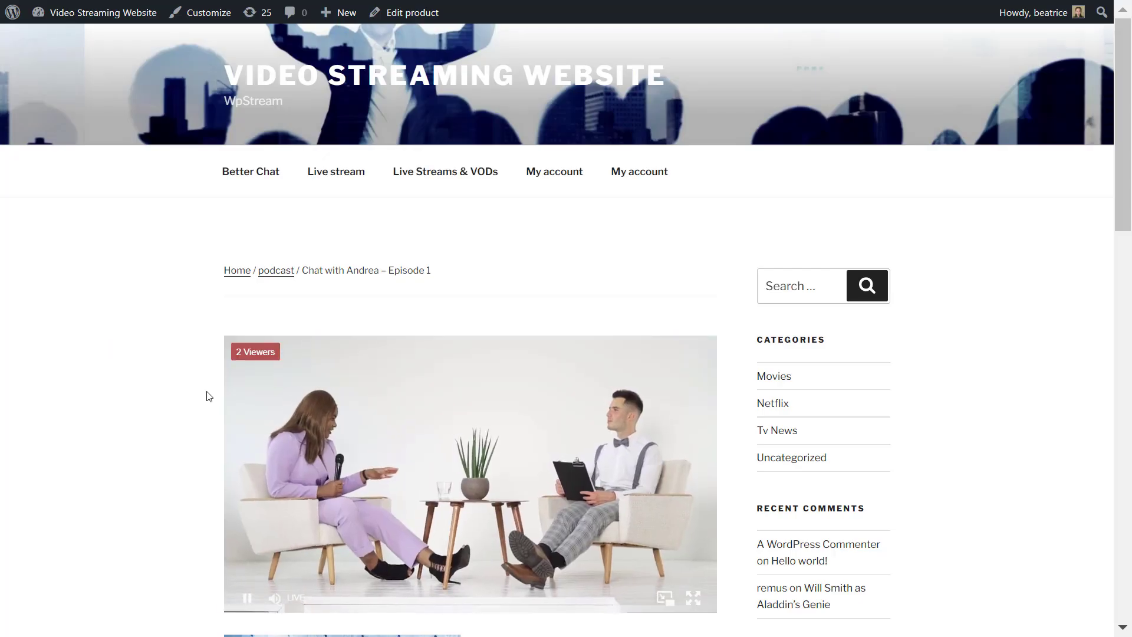
scroll("down", 3)
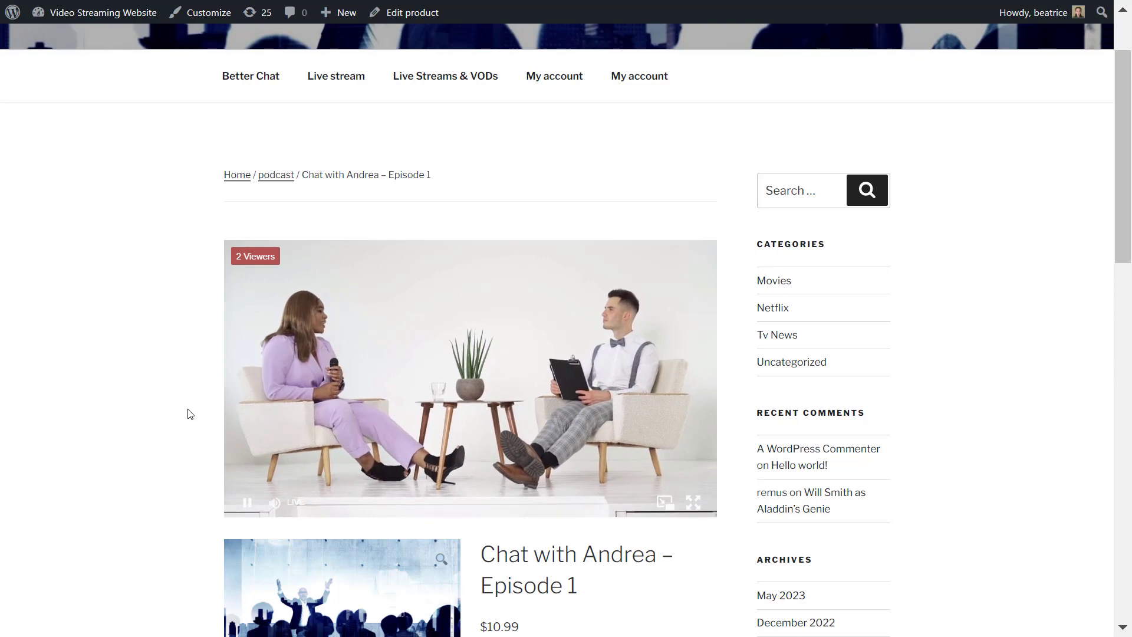
mouse_move(665, 502)
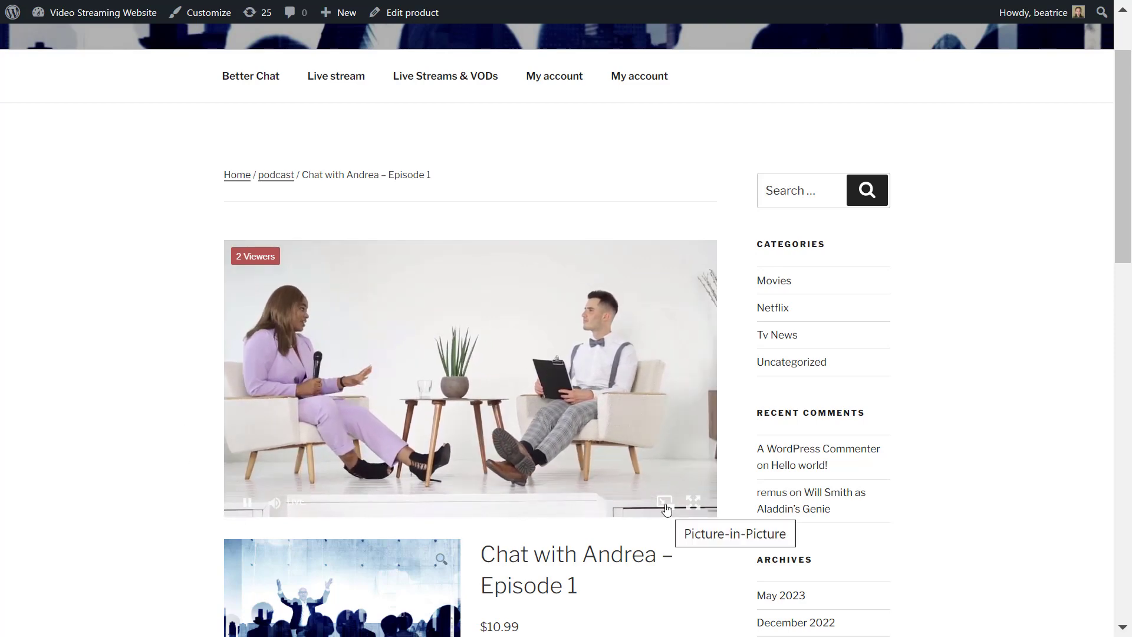
left_click(663, 502)
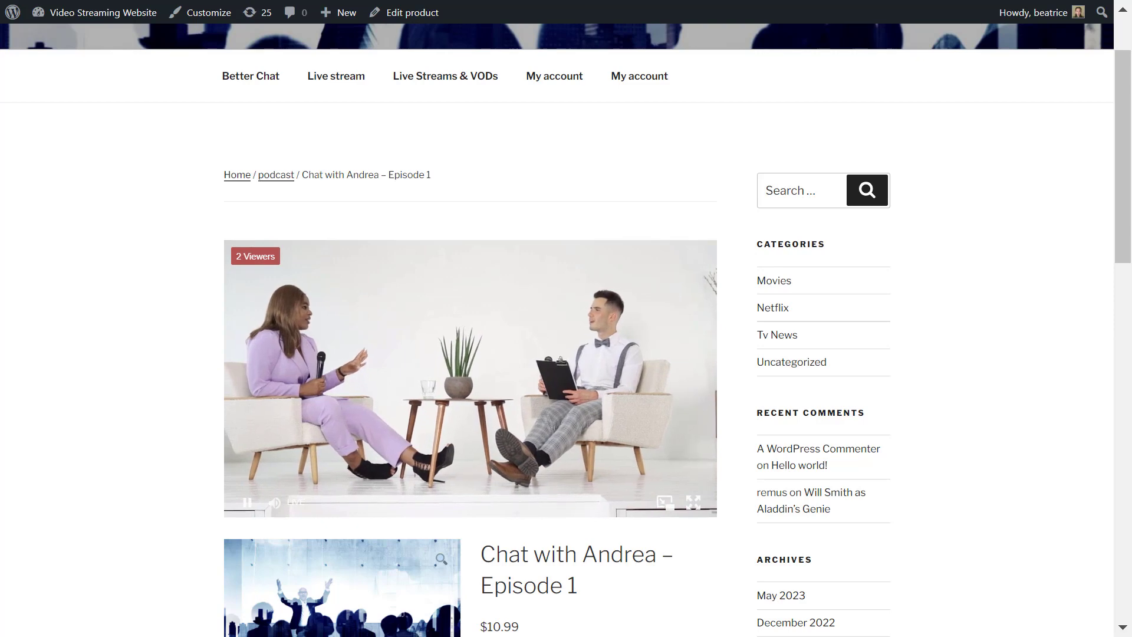
Stop streaming in OBS and return to the storefront product page.
left_click(80, 622)
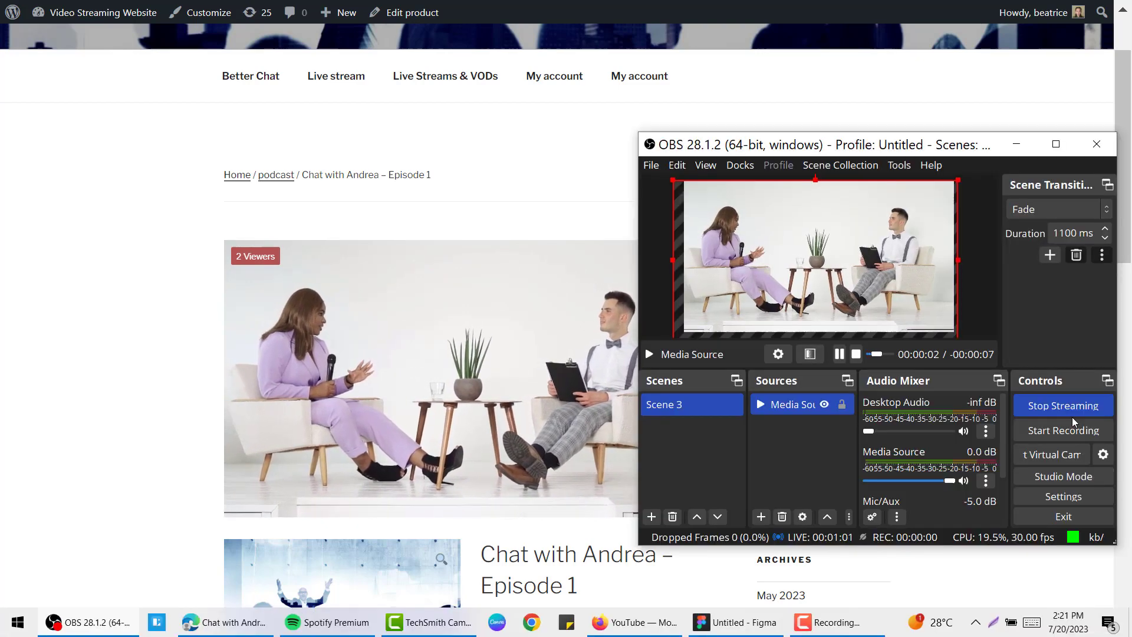
left_click(1064, 405)
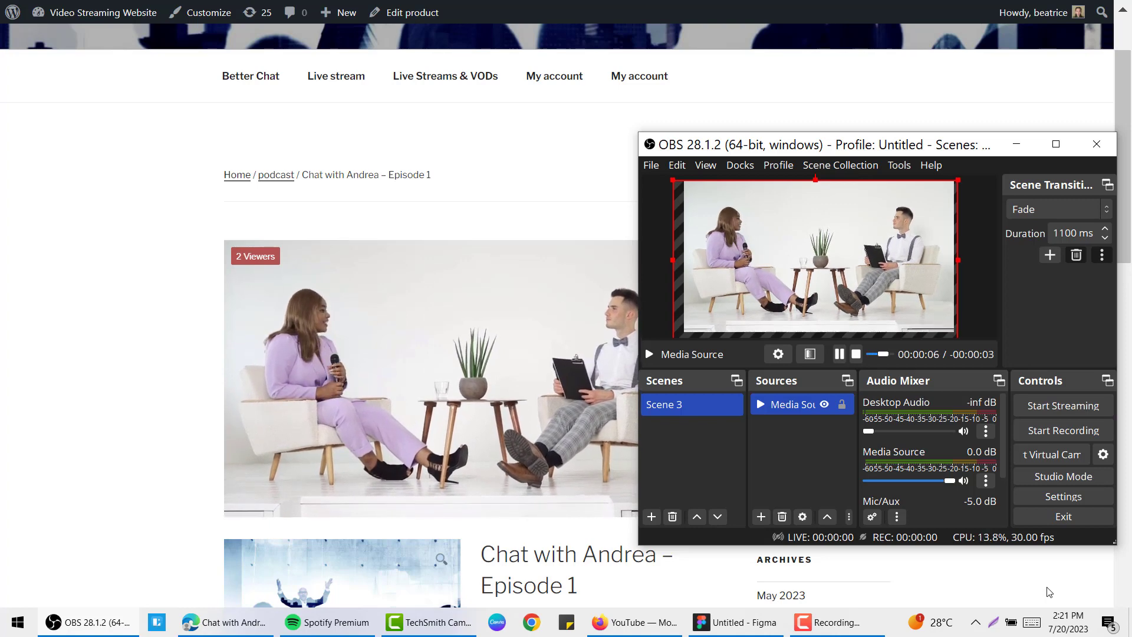
left_click(1097, 144)
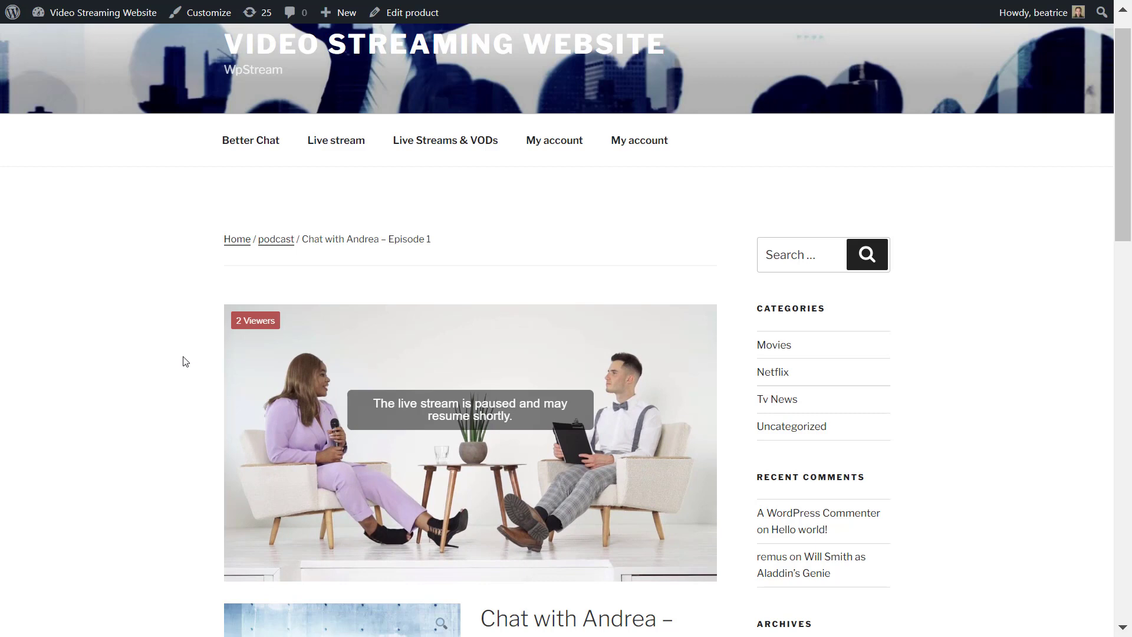
mouse_move(198, 474)
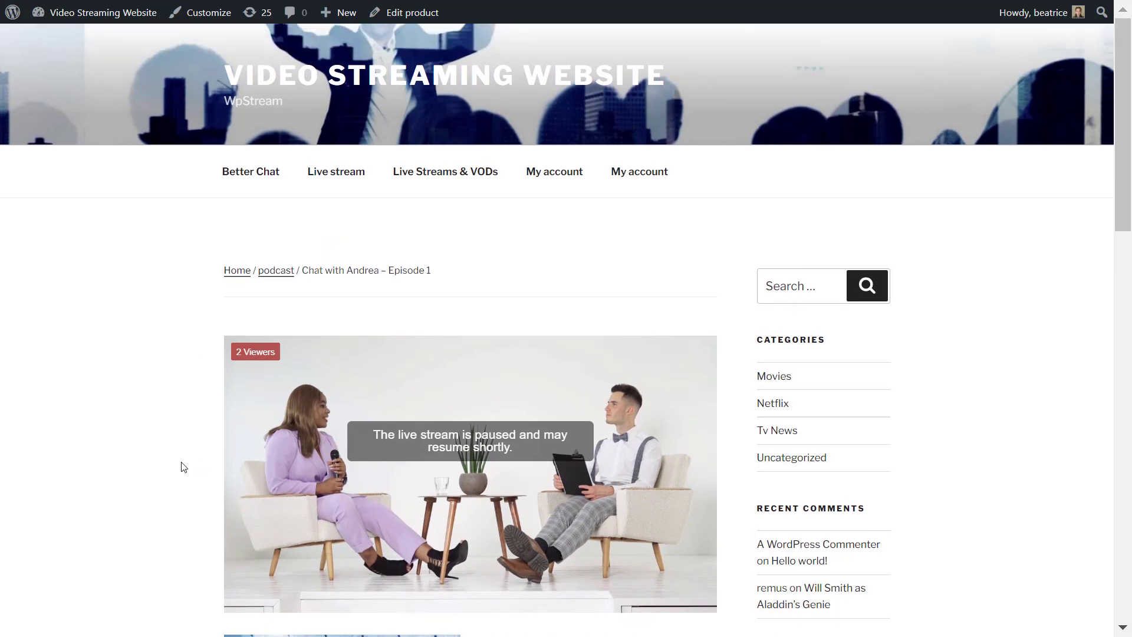
mouse_move(174, 443)
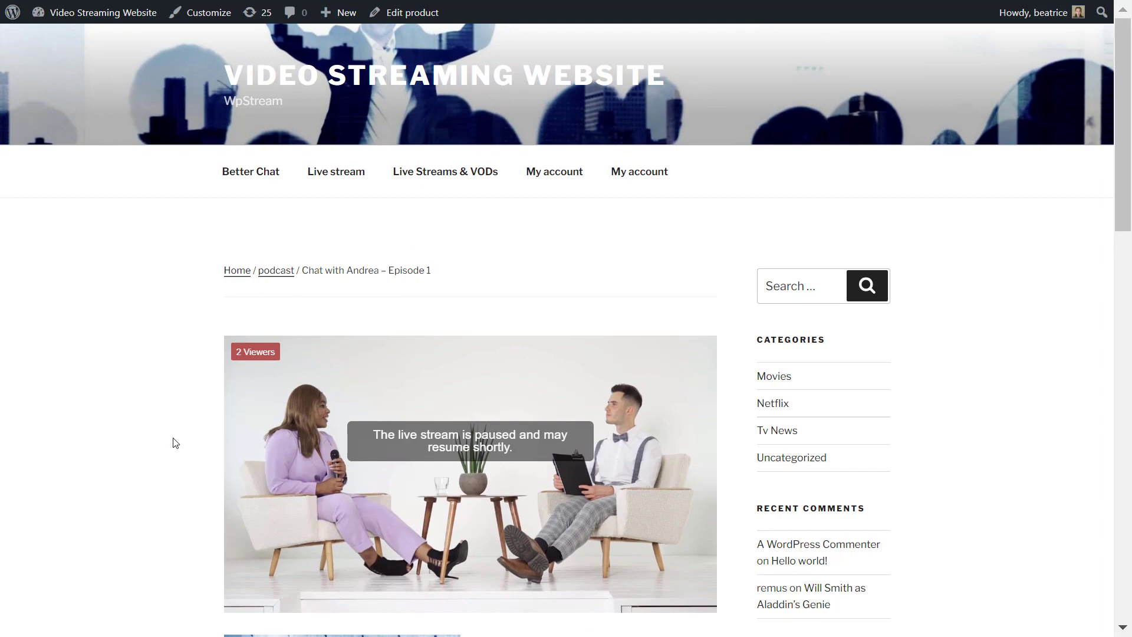
mouse_move(165, 411)
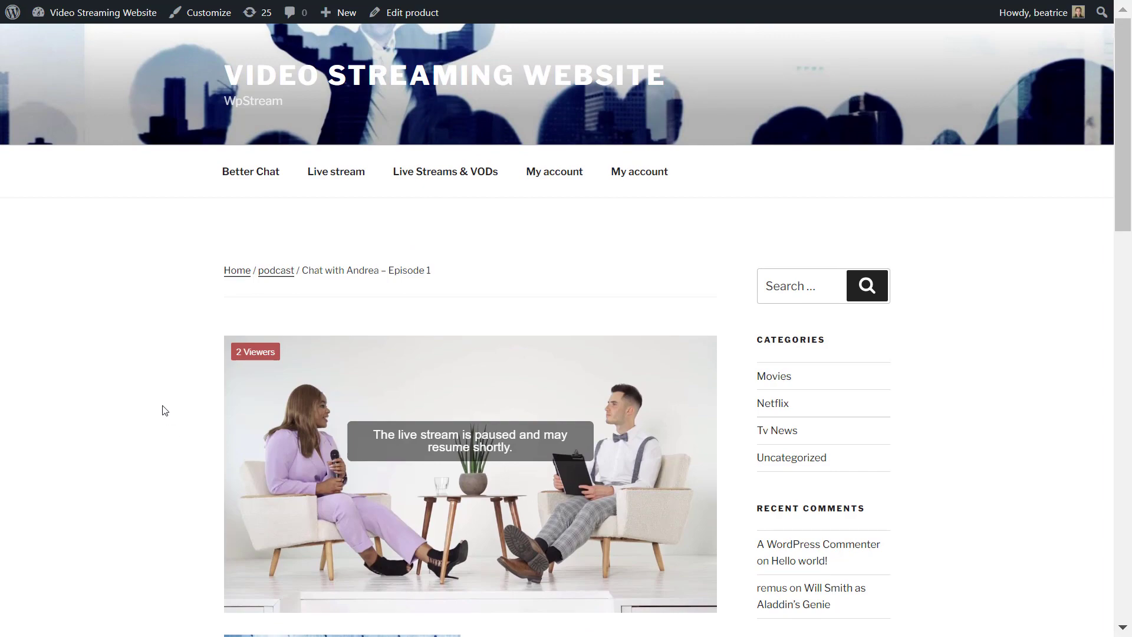